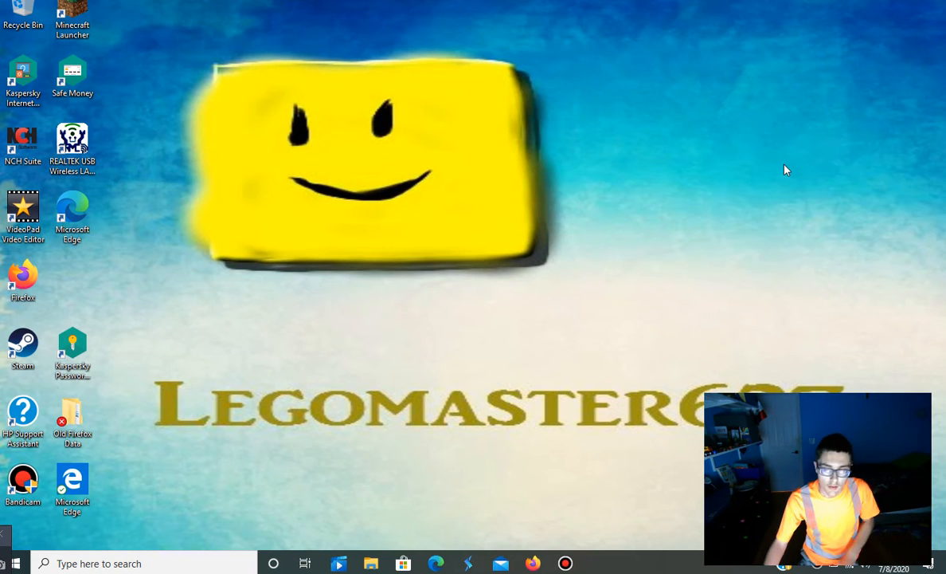
pyautogui.moveTo(535, 427)
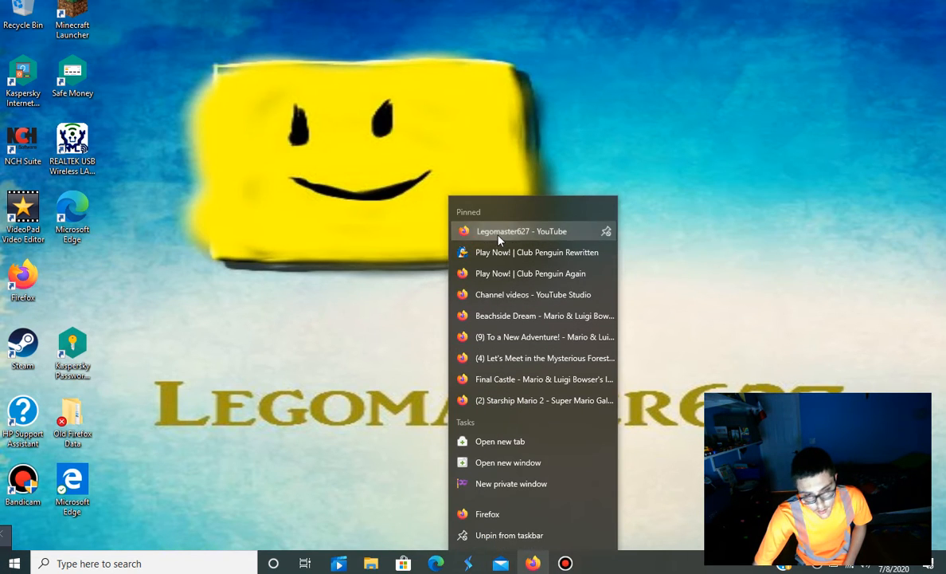
# Open the pinned 'Legomaster627 - YouTube' page from Firefox's taskbar jump list.
pyautogui.click(521, 230)
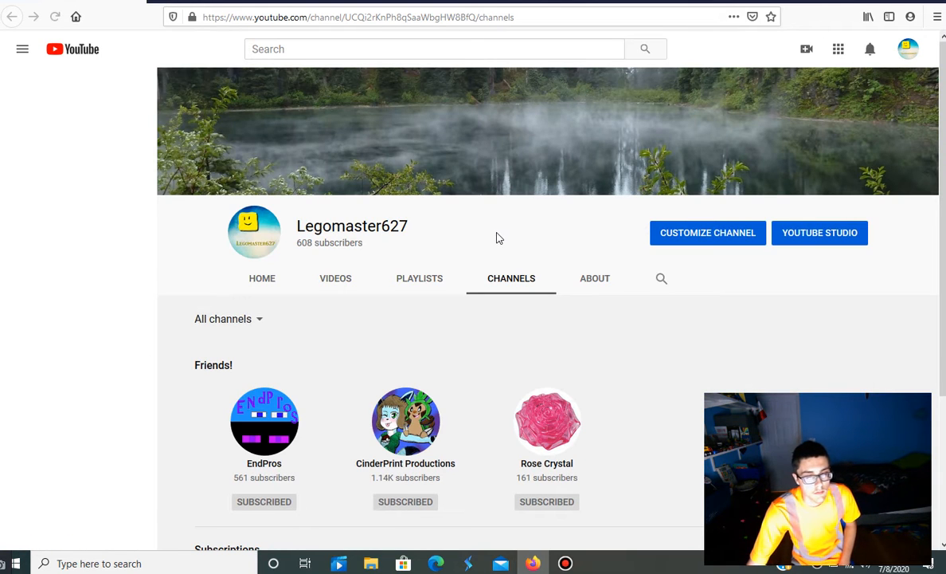
# Expand the YouTube guide sidebar to show library shortcuts and subscribed channels.
pyautogui.click(22, 49)
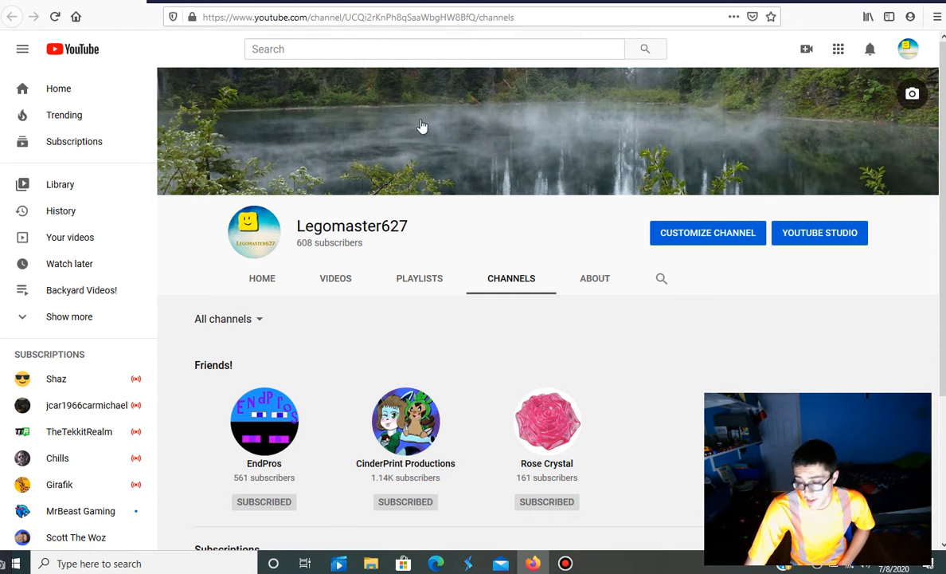
pyautogui.moveTo(881, 4)
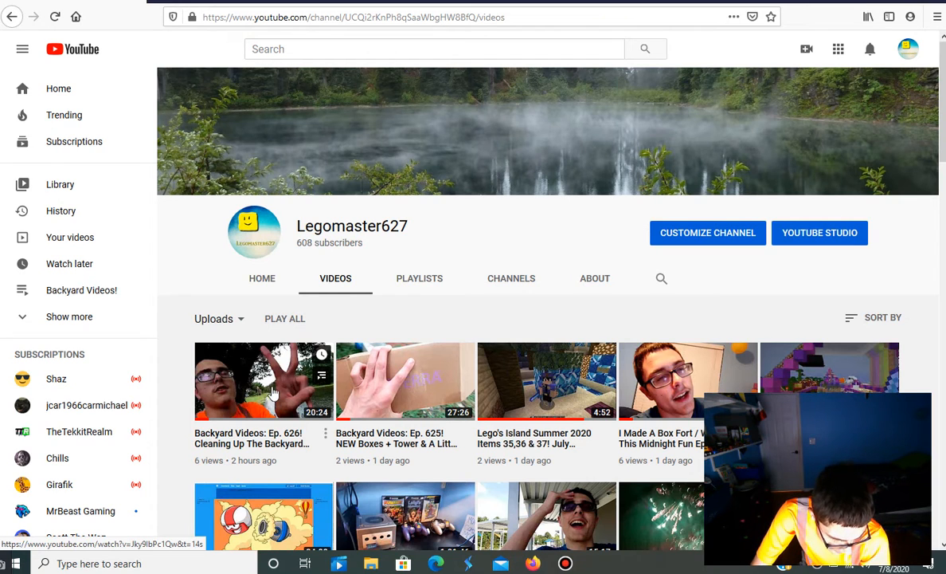
pyautogui.moveTo(278, 456)
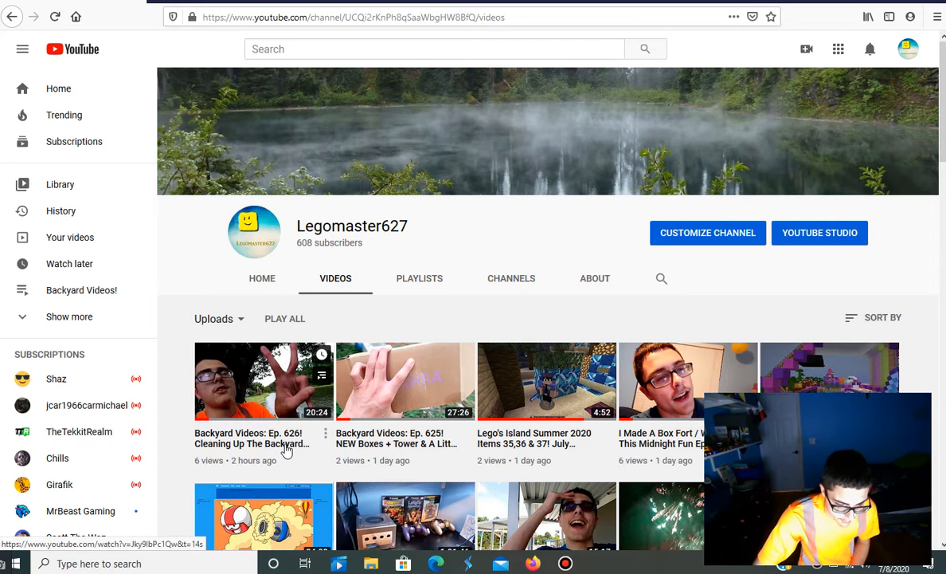
pyautogui.moveTo(285, 444)
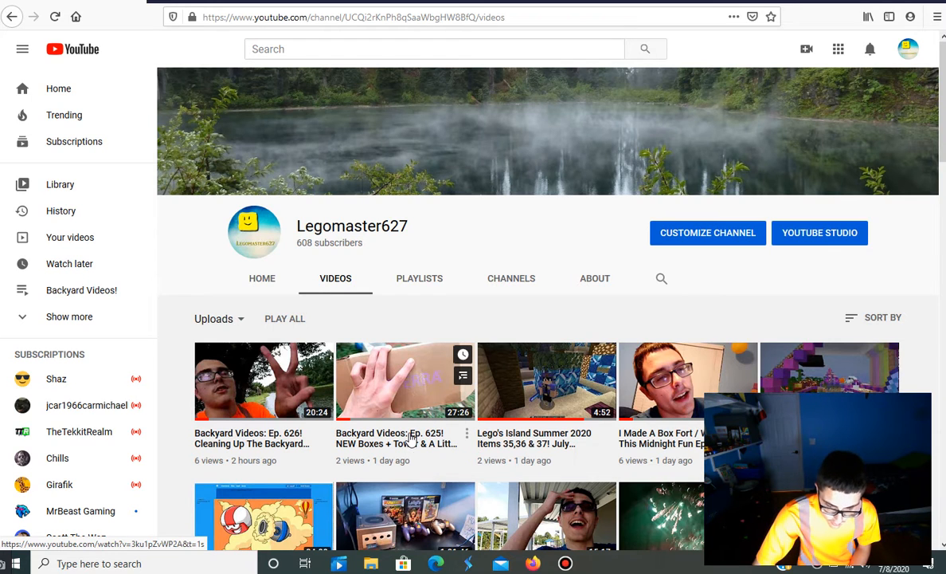
pyautogui.moveTo(430, 438)
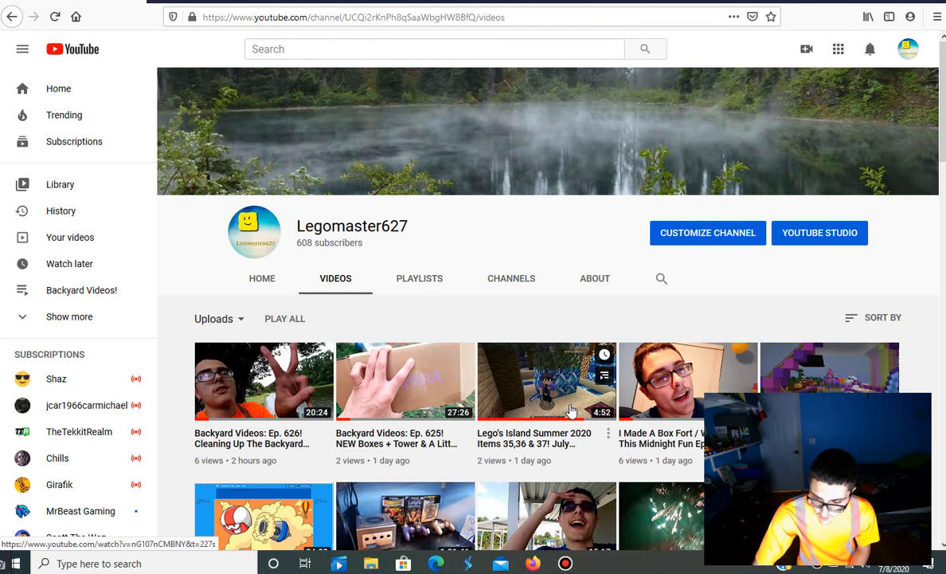
pyautogui.scroll(-3)
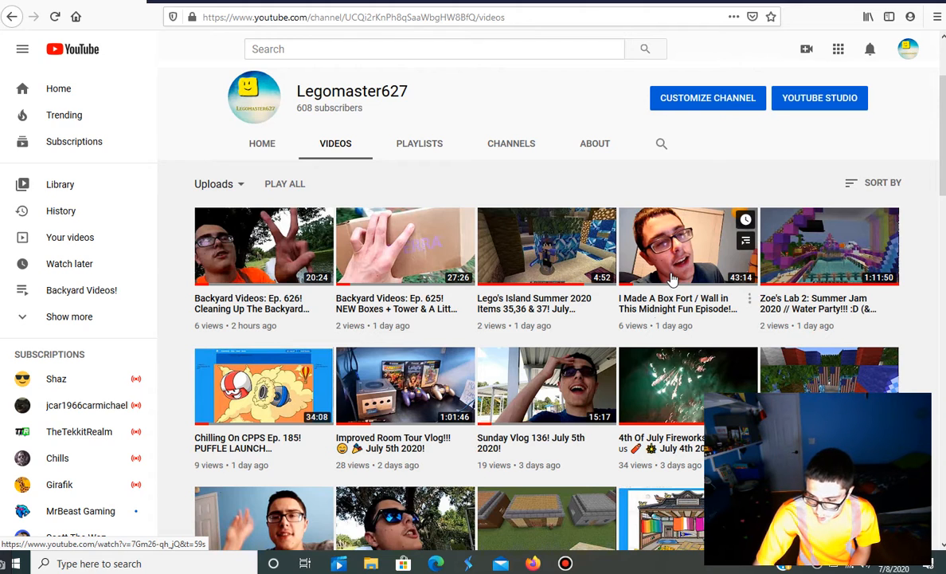
pyautogui.moveTo(777, 247)
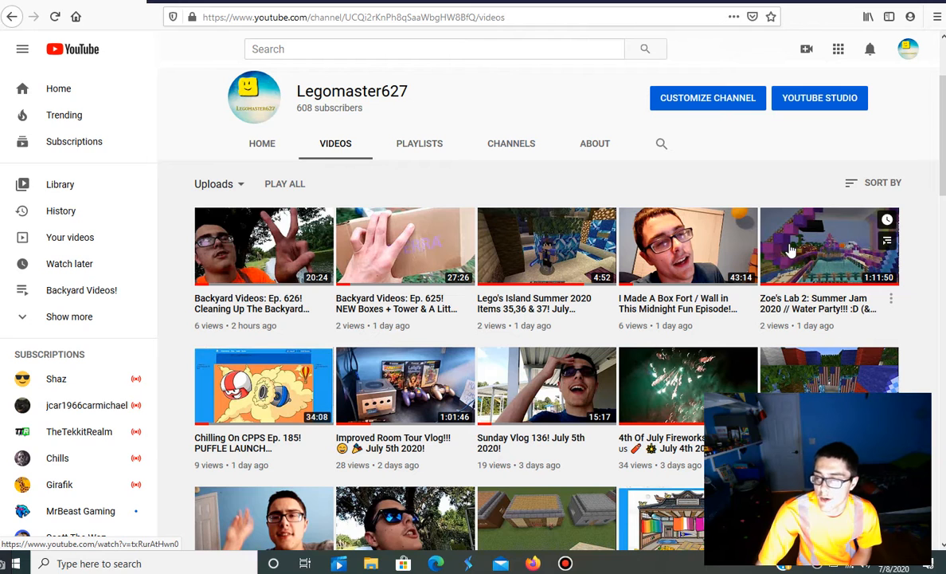
pyautogui.moveTo(794, 324)
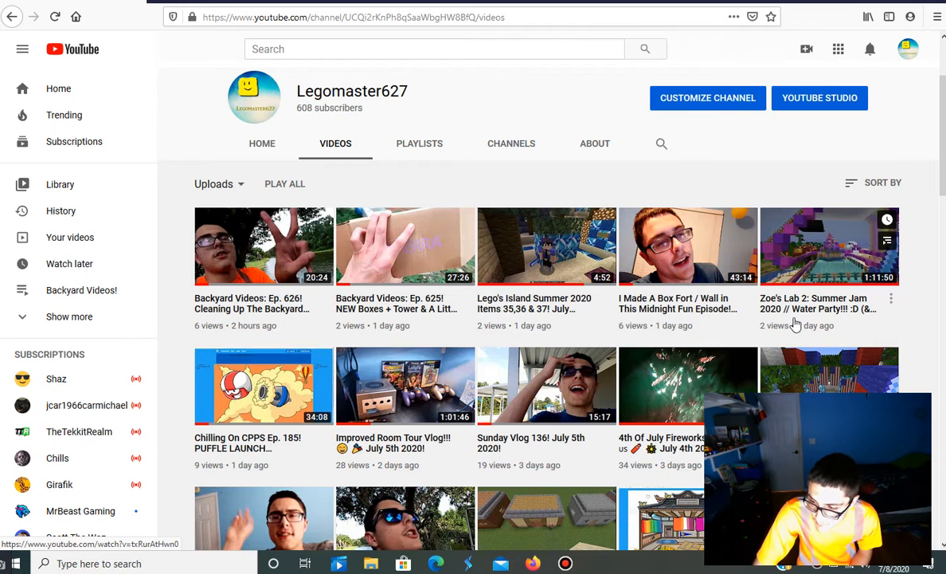
pyautogui.moveTo(801, 309)
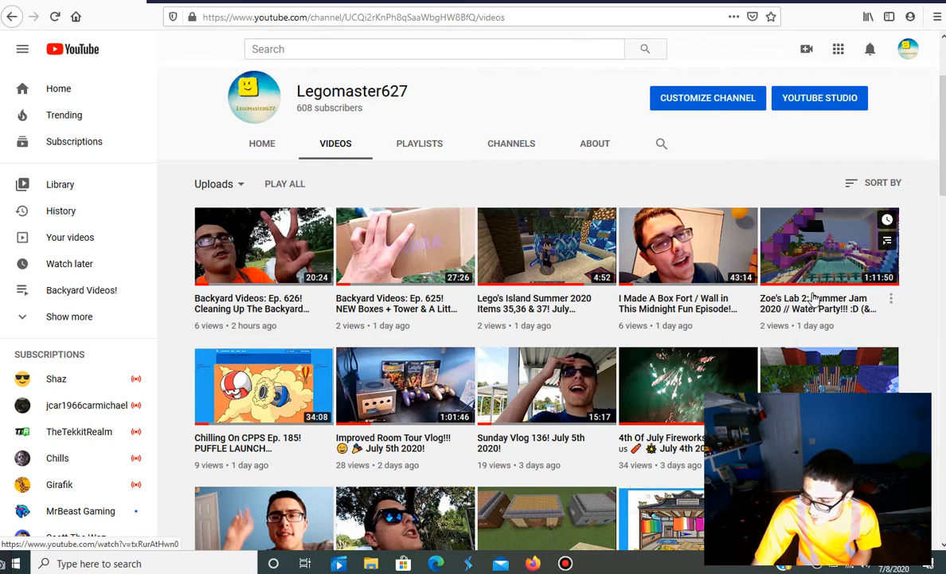
pyautogui.moveTo(816, 303)
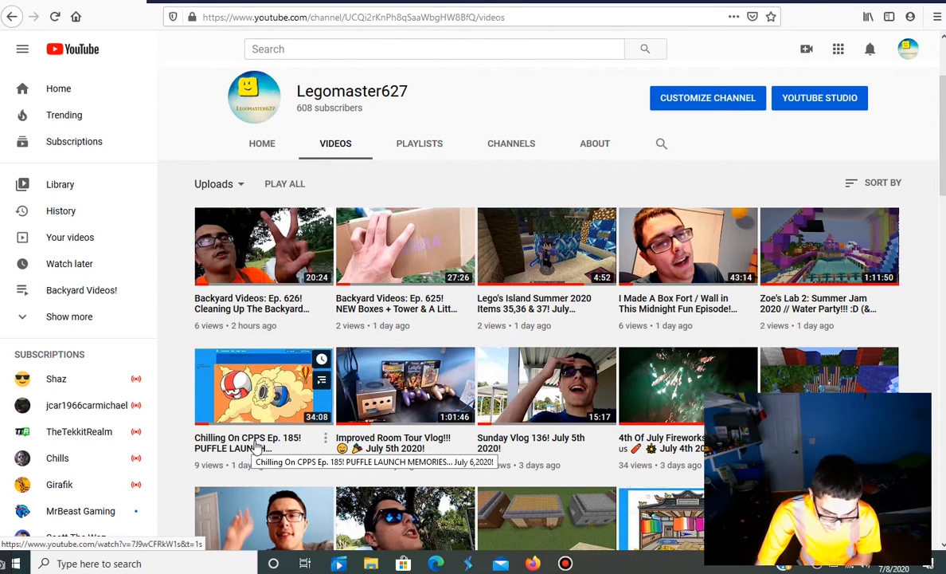
pyautogui.moveTo(396, 446)
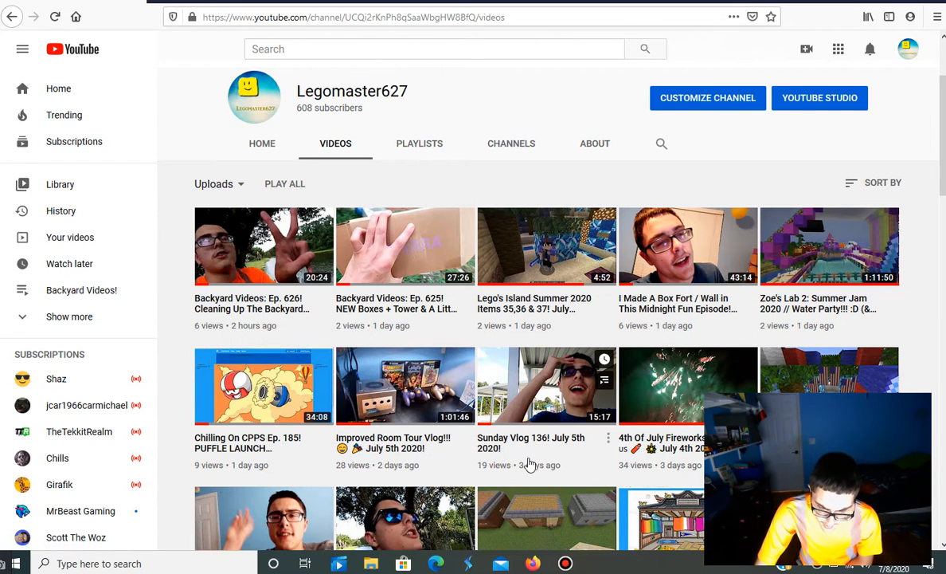
pyautogui.moveTo(532, 449)
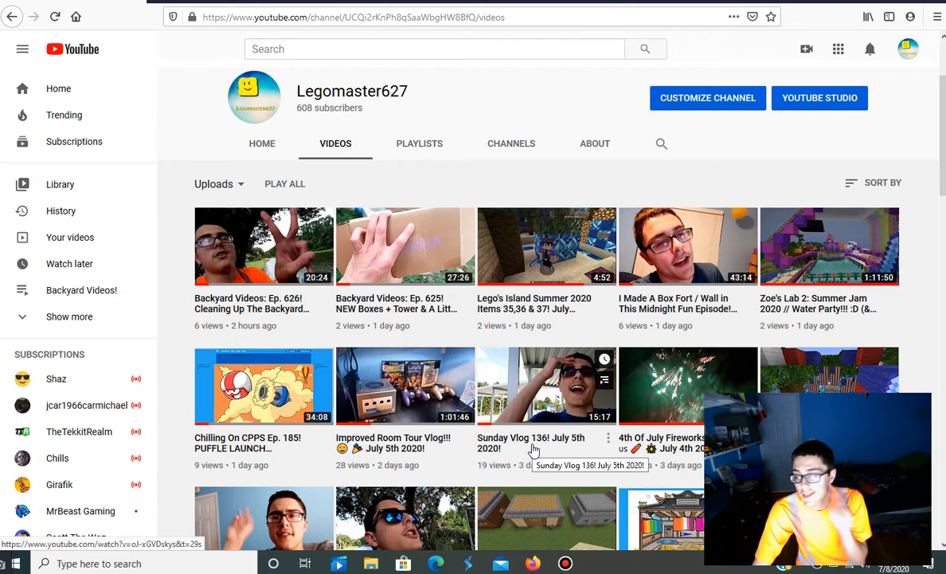
pyautogui.scroll(-3)
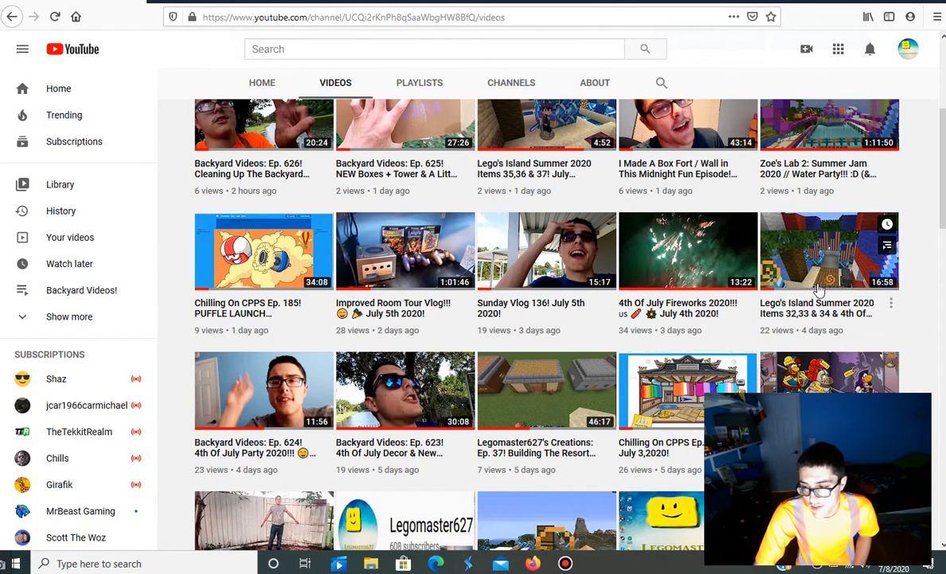
pyautogui.moveTo(806, 313)
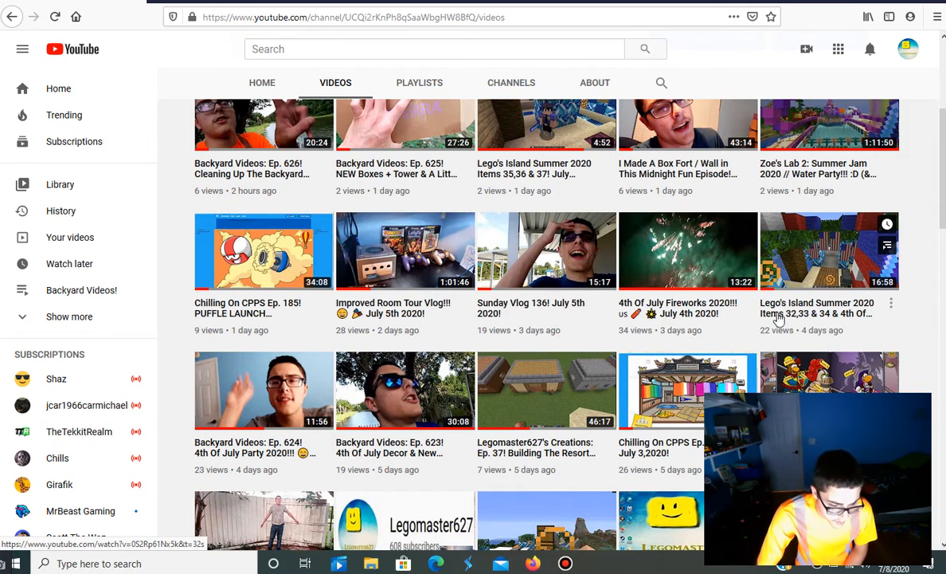
pyautogui.scroll(-3)
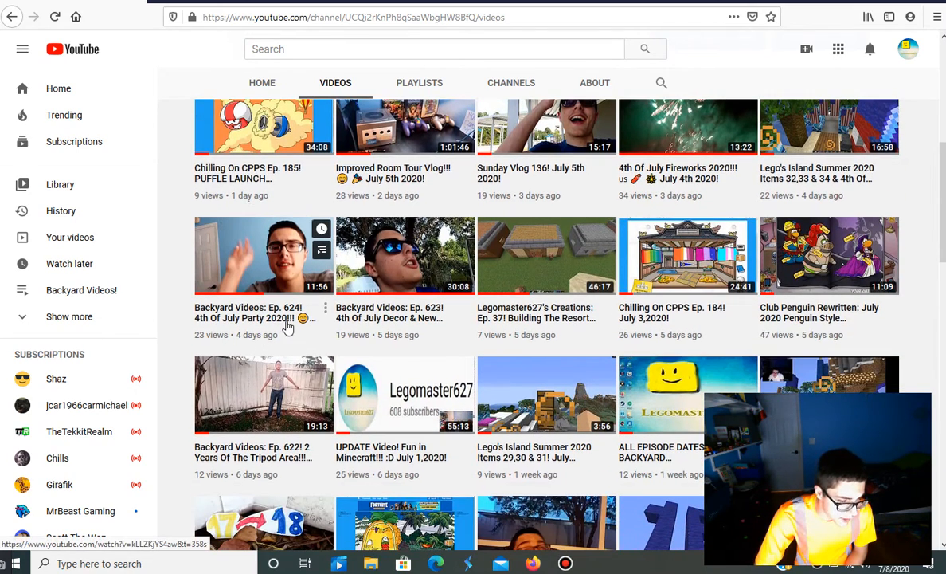
pyautogui.moveTo(287, 317)
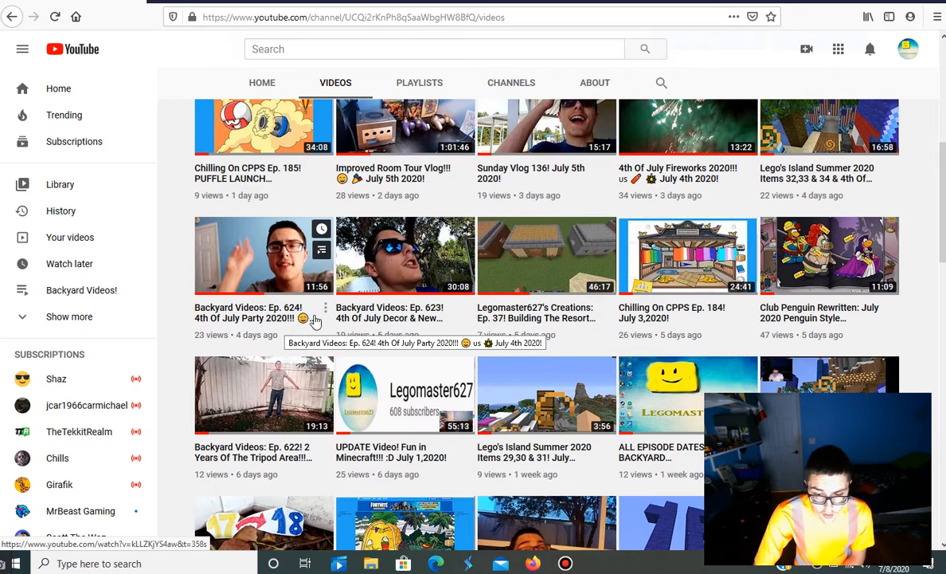
pyautogui.moveTo(380, 318)
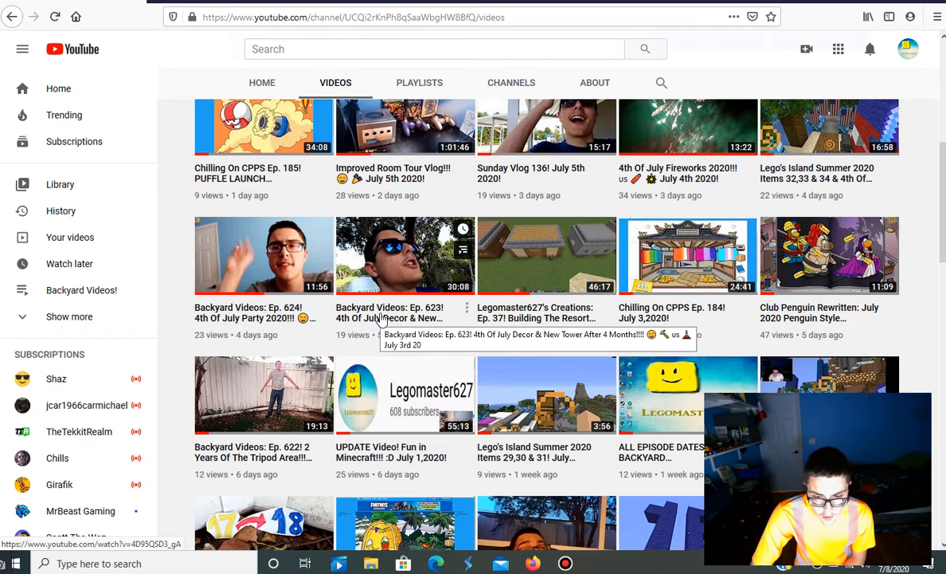
pyautogui.moveTo(522, 385)
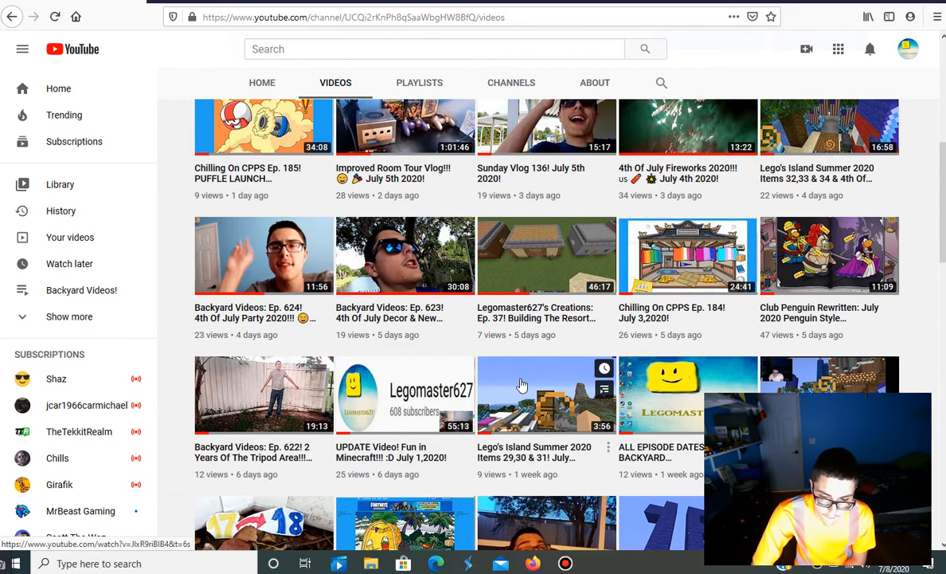
pyautogui.moveTo(406, 313)
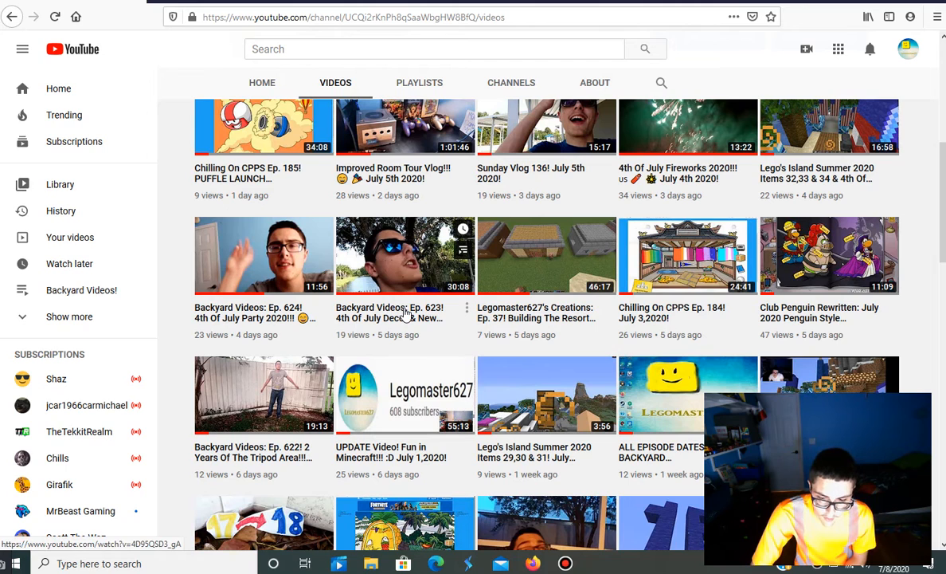
pyautogui.moveTo(407, 311)
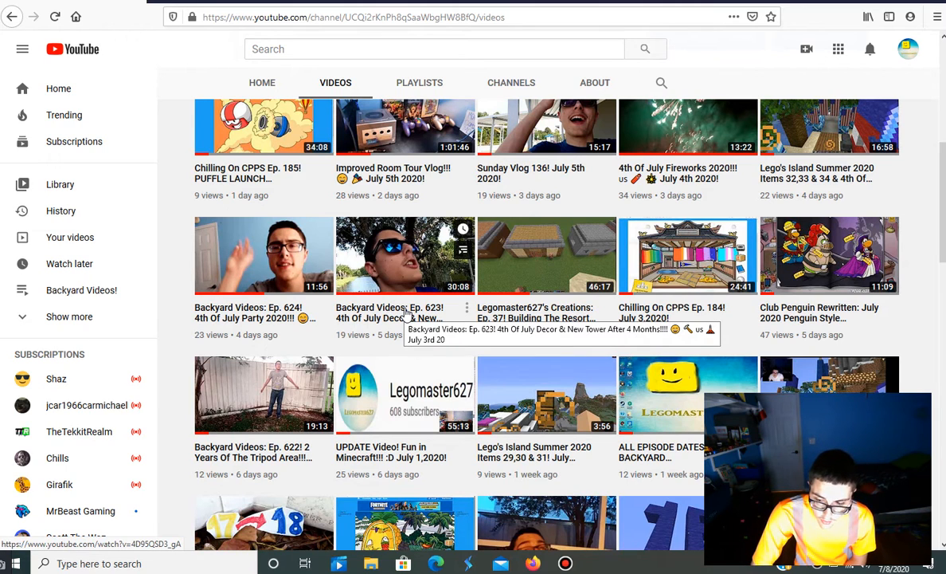
pyautogui.moveTo(524, 323)
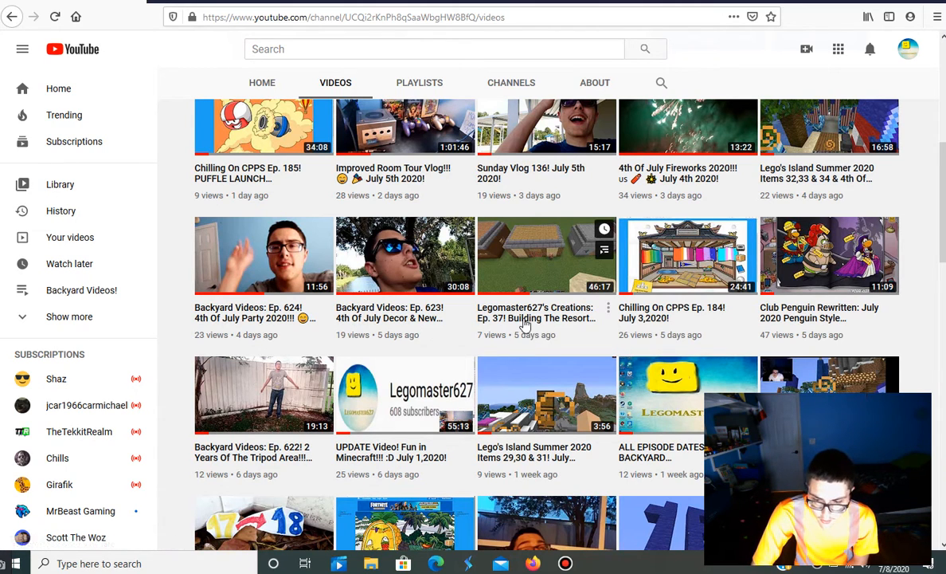
pyautogui.moveTo(524, 323)
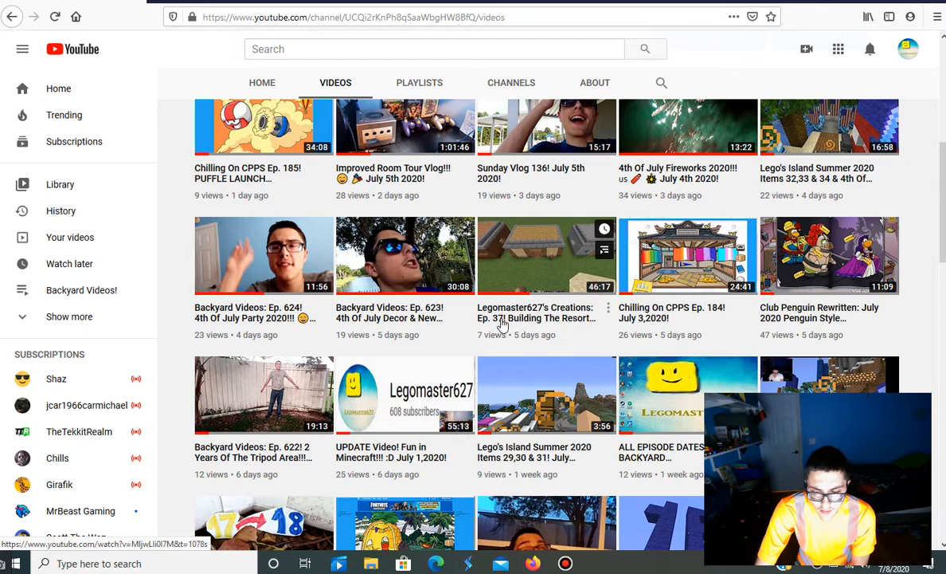
pyautogui.moveTo(648, 313)
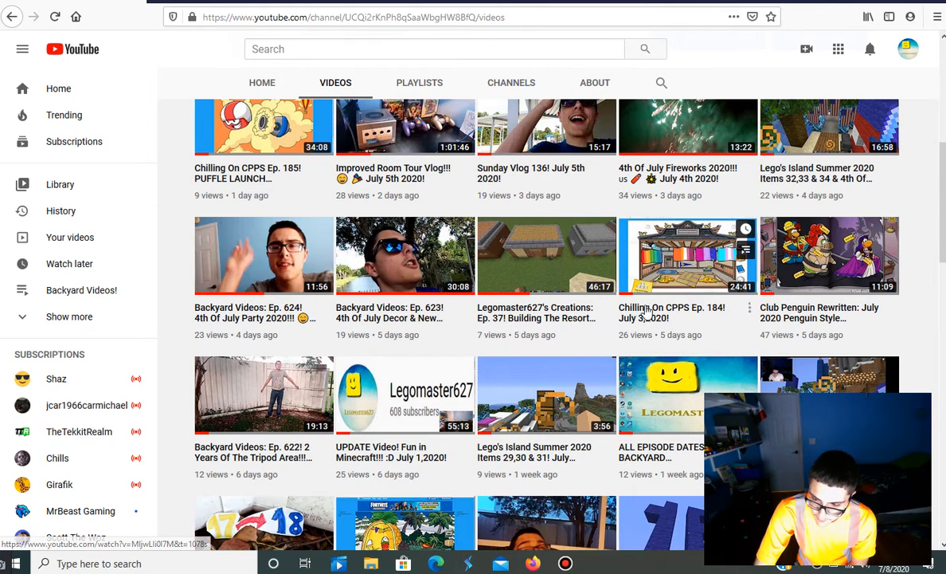
pyautogui.moveTo(646, 317)
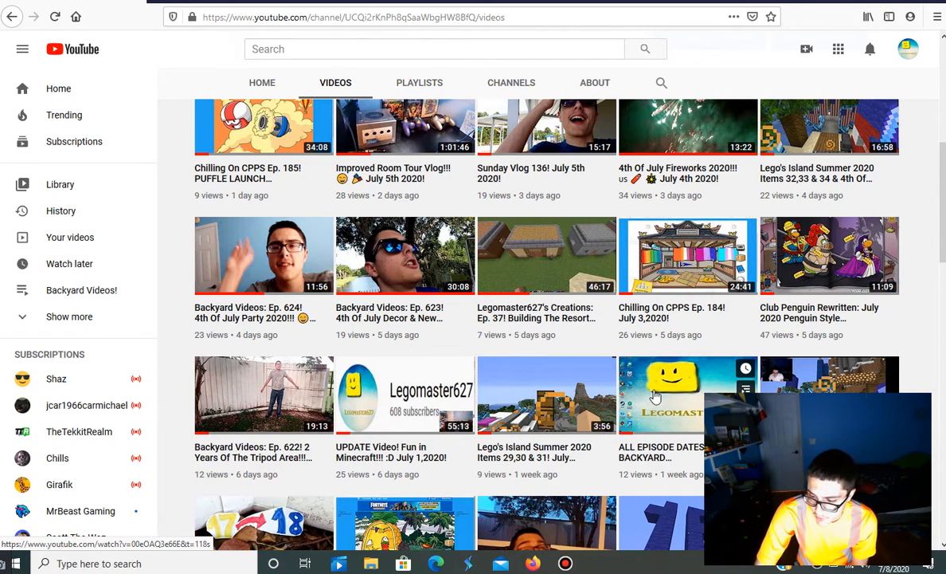
pyautogui.moveTo(693, 316)
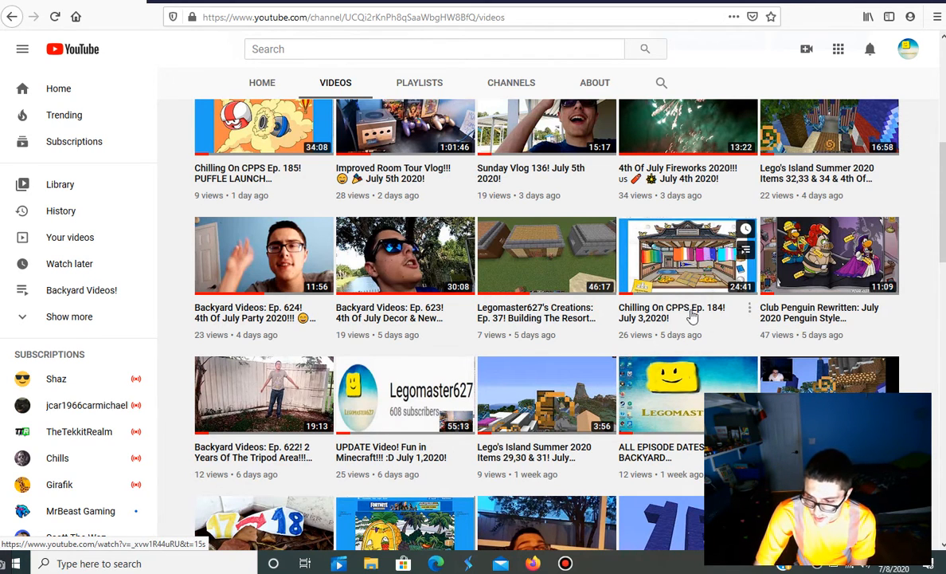
pyautogui.moveTo(672, 312)
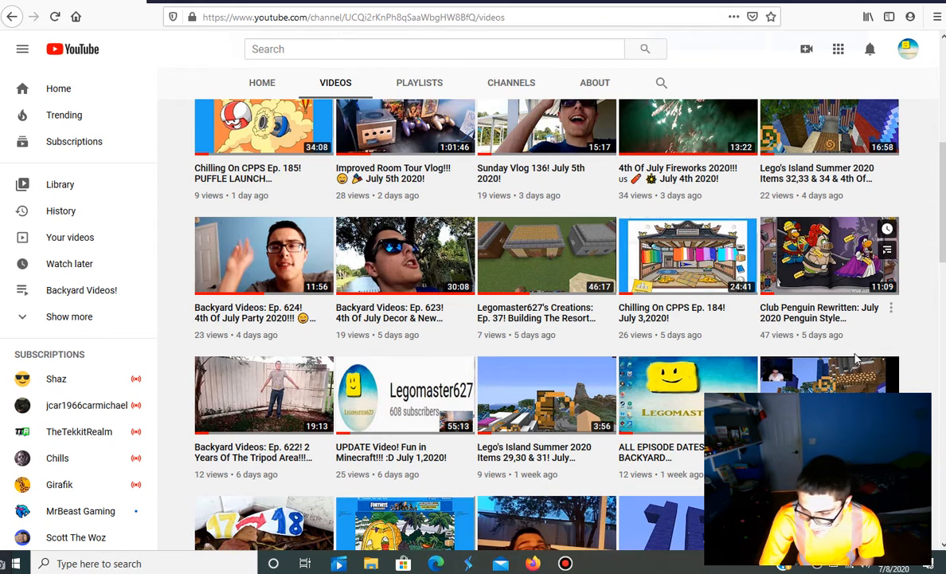
pyautogui.moveTo(820, 317)
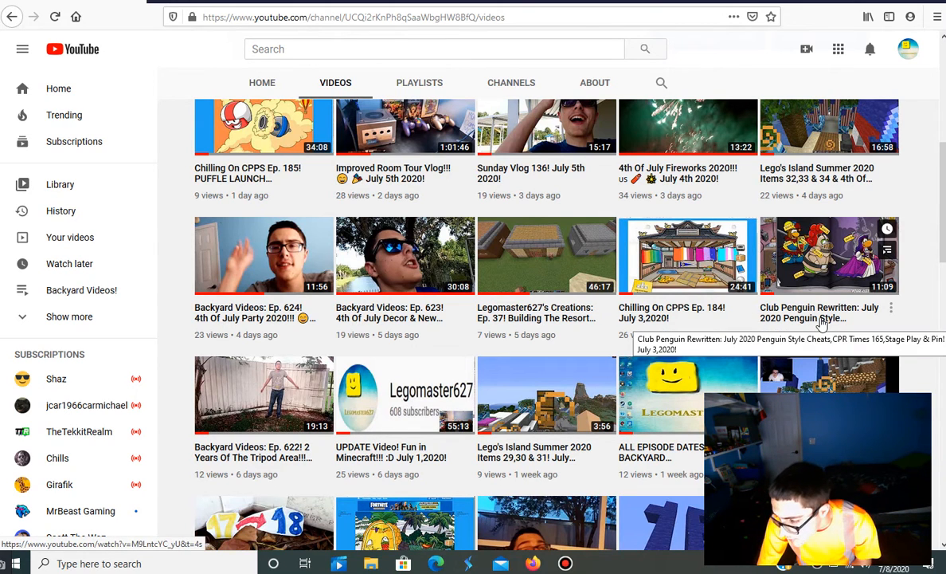
# Scroll the Videos tab to week-old uploads like Backyard Videos Ep. 621 and Chilling On CPPS Ep. 183.
pyautogui.scroll(-3)
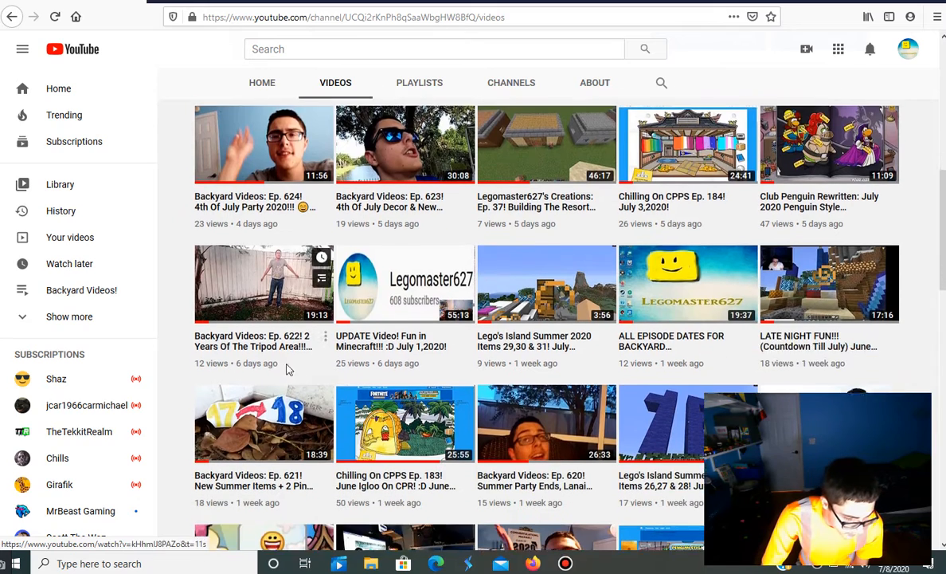
pyautogui.scroll(-3)
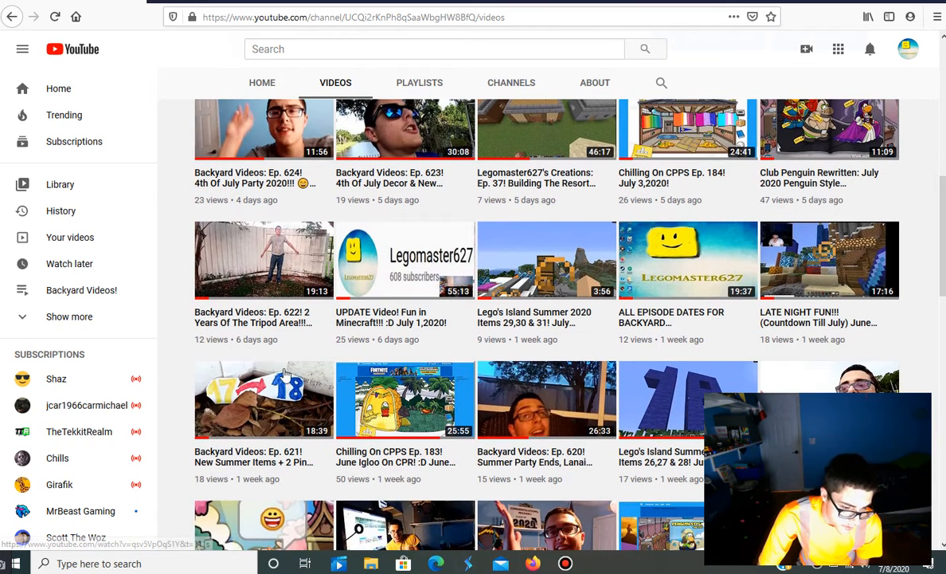
pyautogui.moveTo(293, 307)
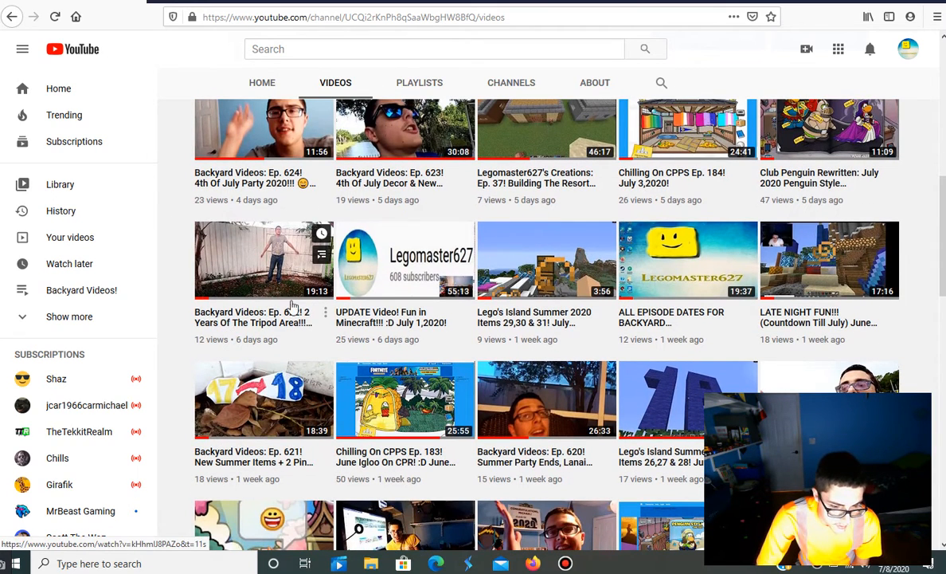
pyautogui.moveTo(385, 279)
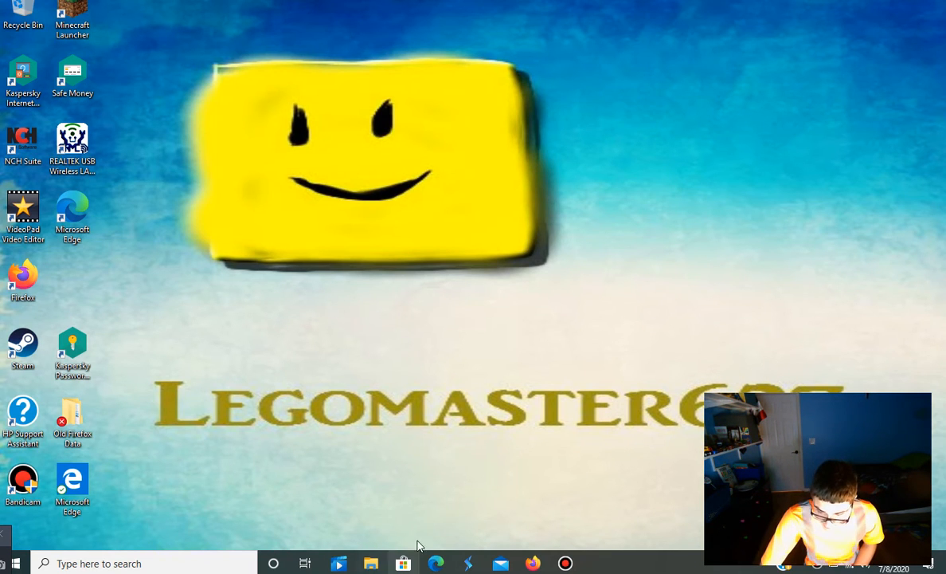
# Open the pinned 'Play Now! | Club Penguin Again' page from Firefox's taskbar jump list.
pyautogui.rightClick(533, 564)
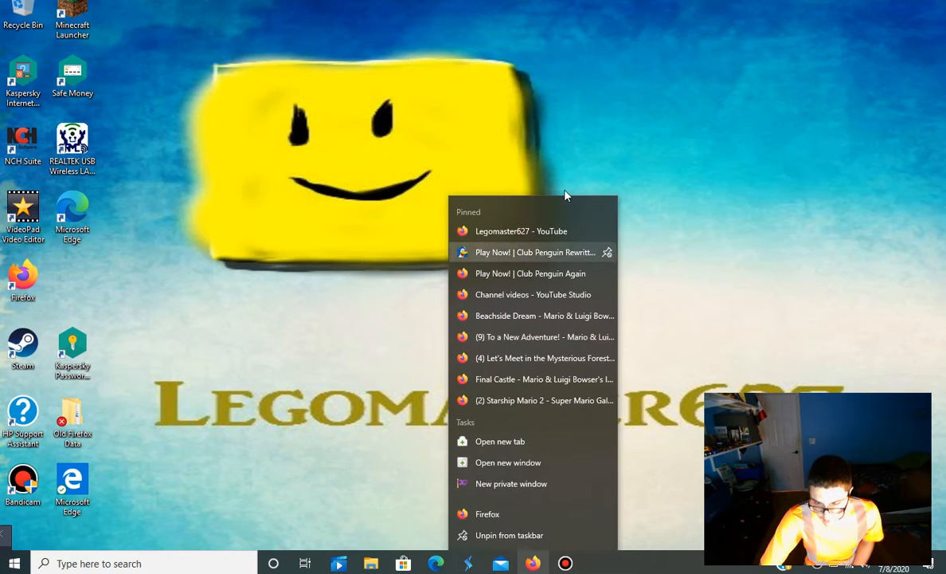
pyautogui.click(522, 285)
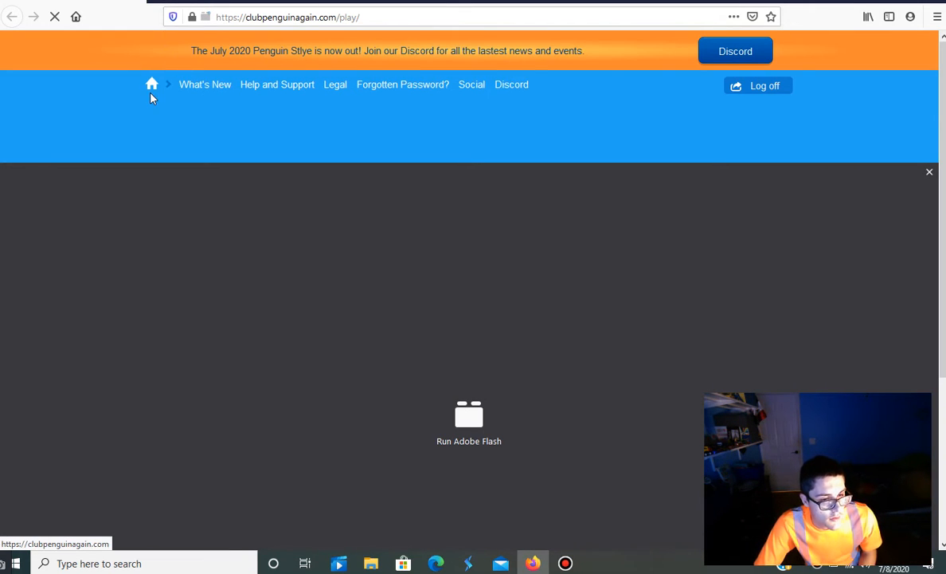
pyautogui.moveTo(153, 86)
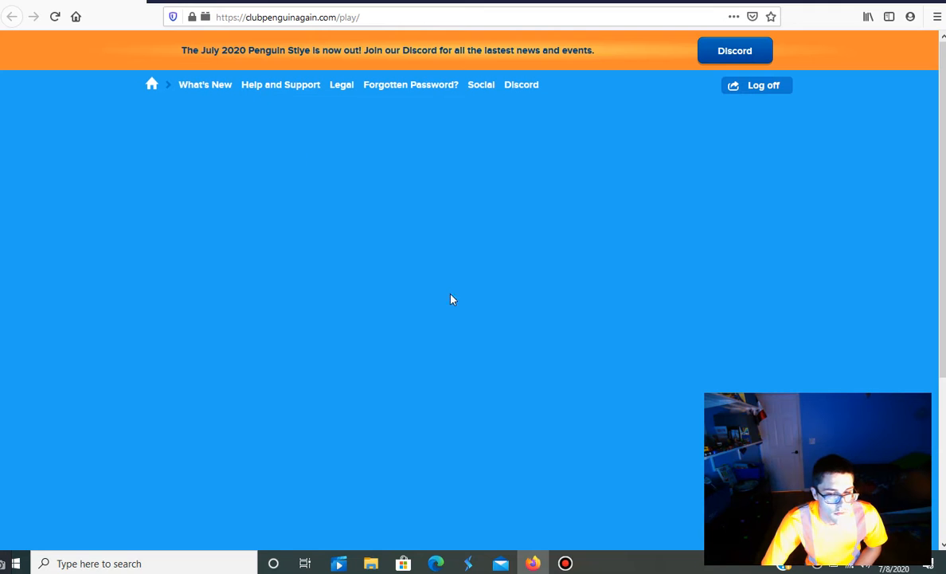
pyautogui.moveTo(936, 532)
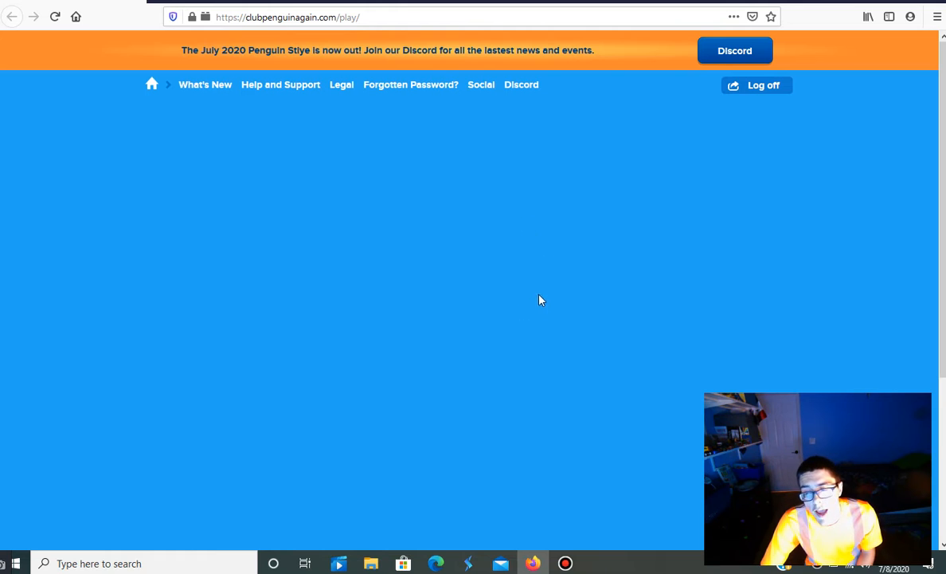
pyautogui.moveTo(236, 190)
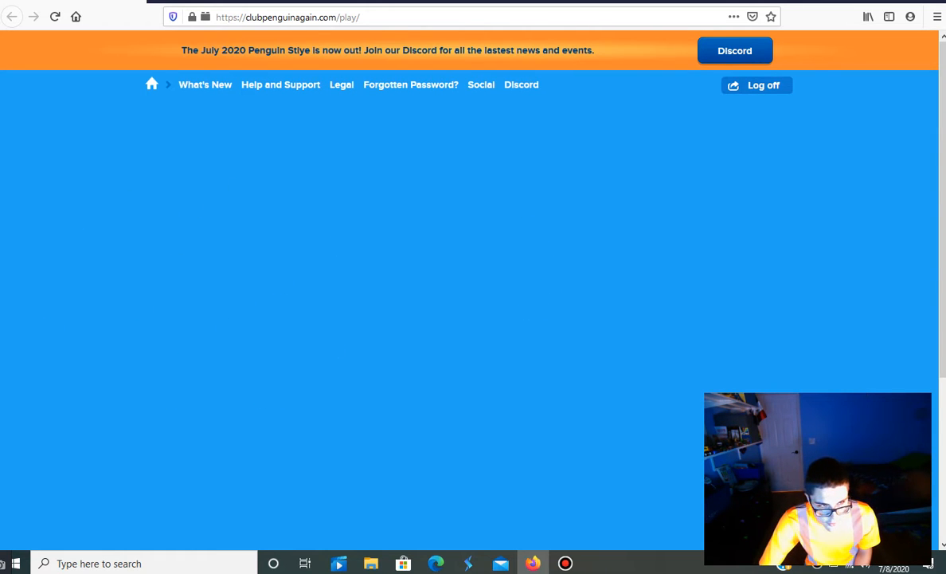
pyautogui.moveTo(500, 465)
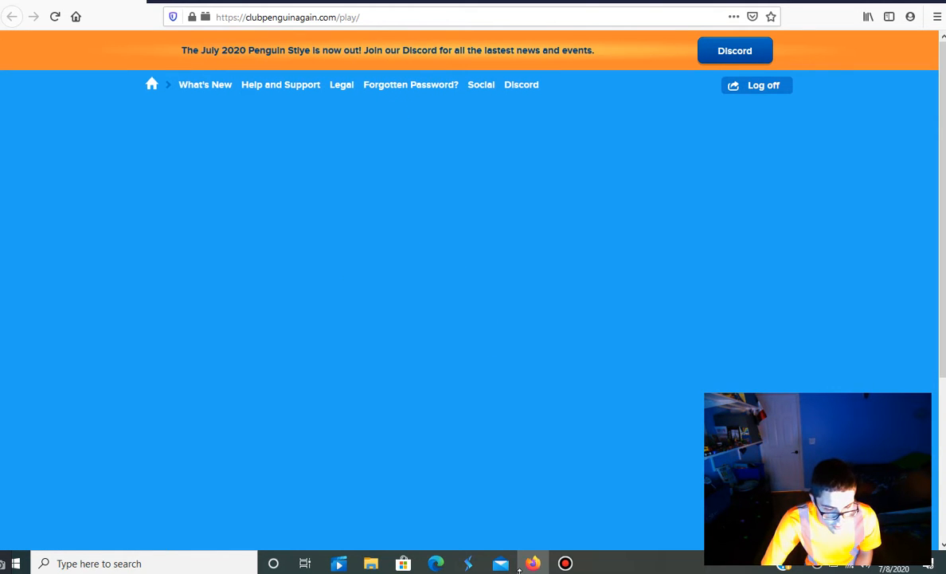
pyautogui.moveTo(533, 563)
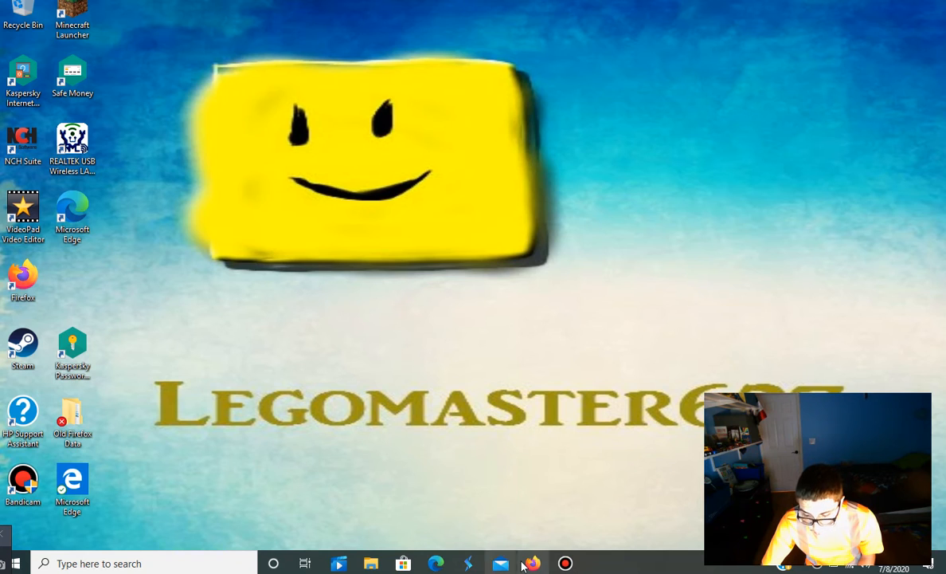
# Leave the Club Penguin Again page for Firefox's Top Sites new-tab page.
pyautogui.click(532, 564)
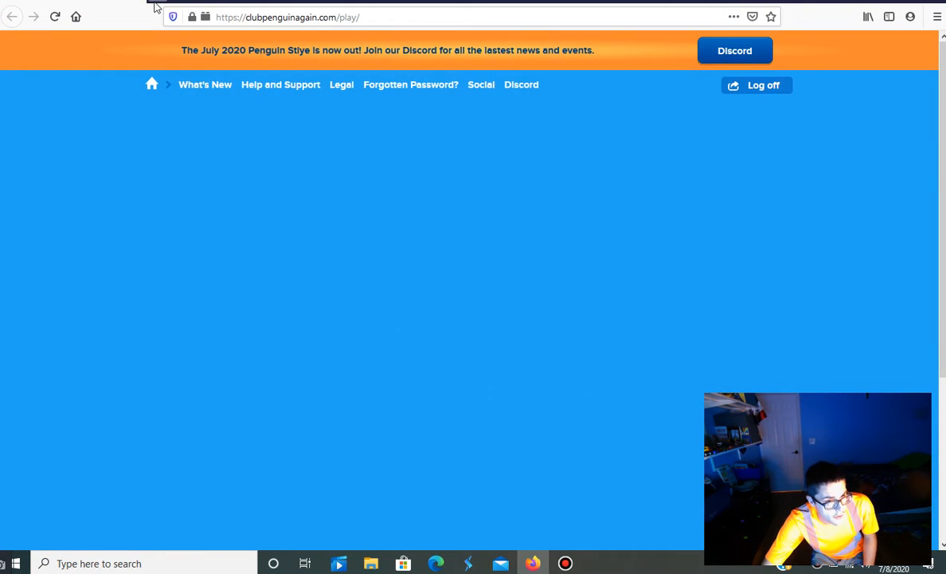
pyautogui.click(12, 16)
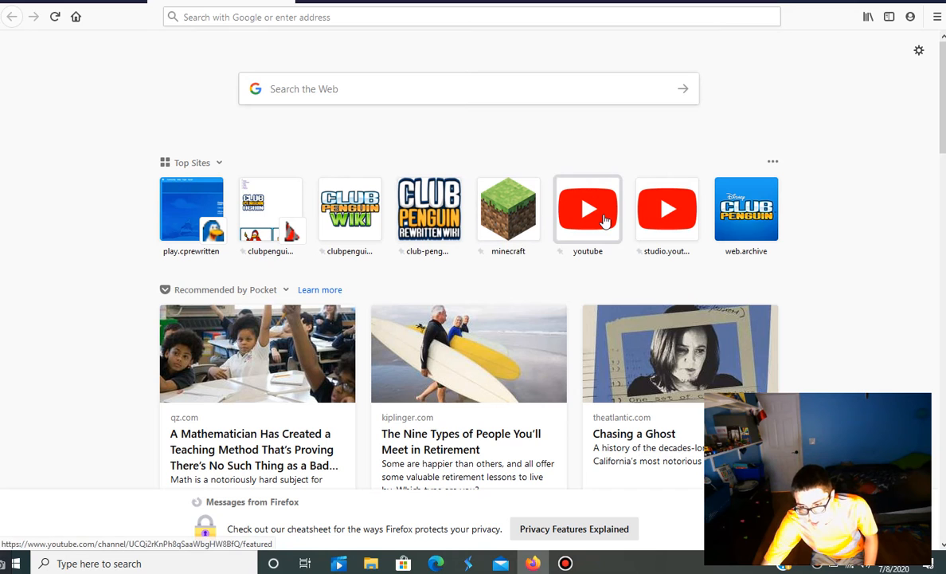
# Go to the Legomaster627 channel's Playlists tab and scroll down to the Creativerse! playlist.
pyautogui.click(587, 209)
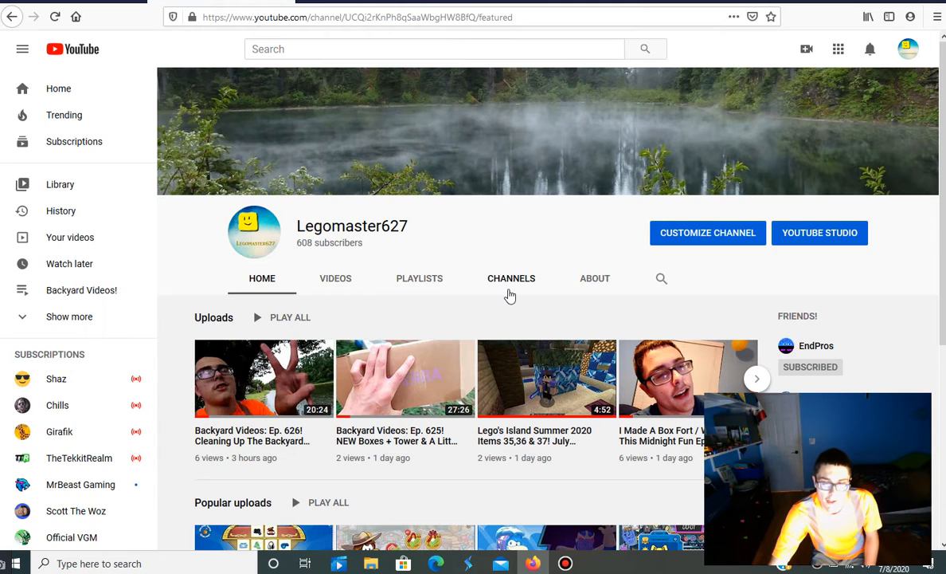
pyautogui.click(419, 278)
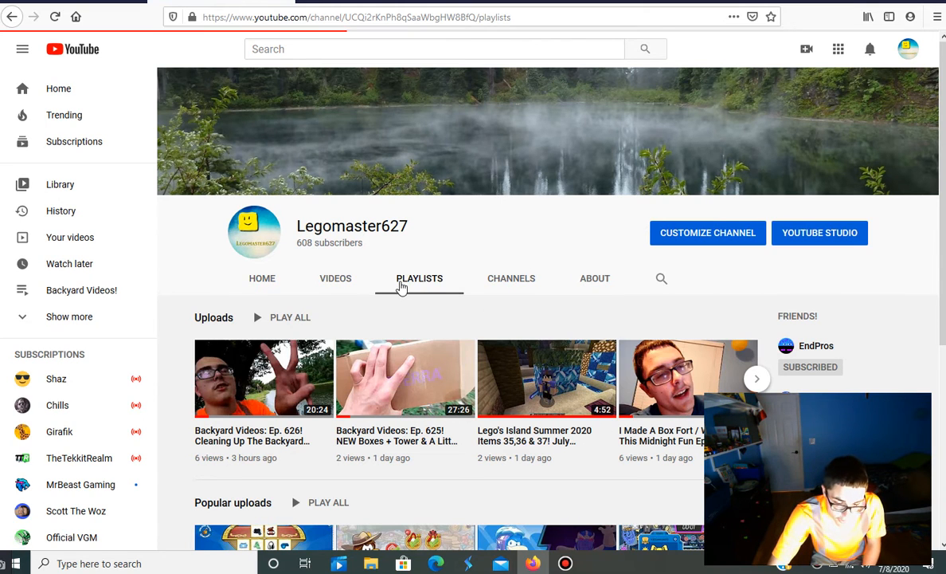
pyautogui.click(419, 278)
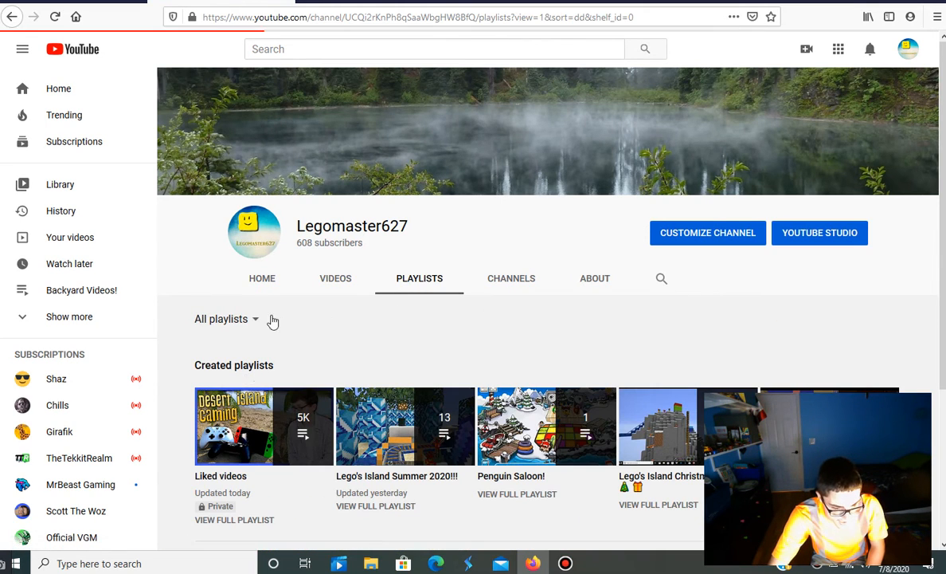
pyautogui.scroll(-3)
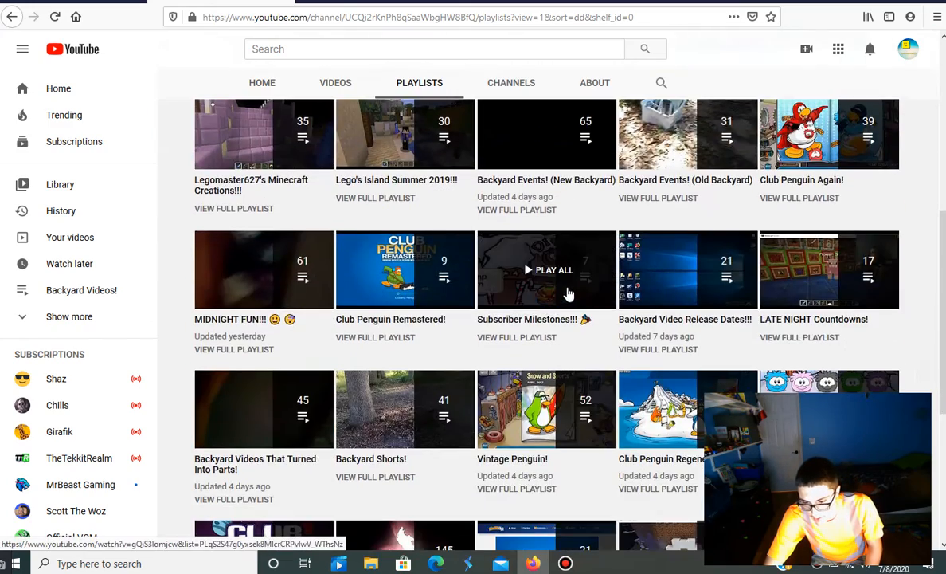
pyautogui.scroll(-3)
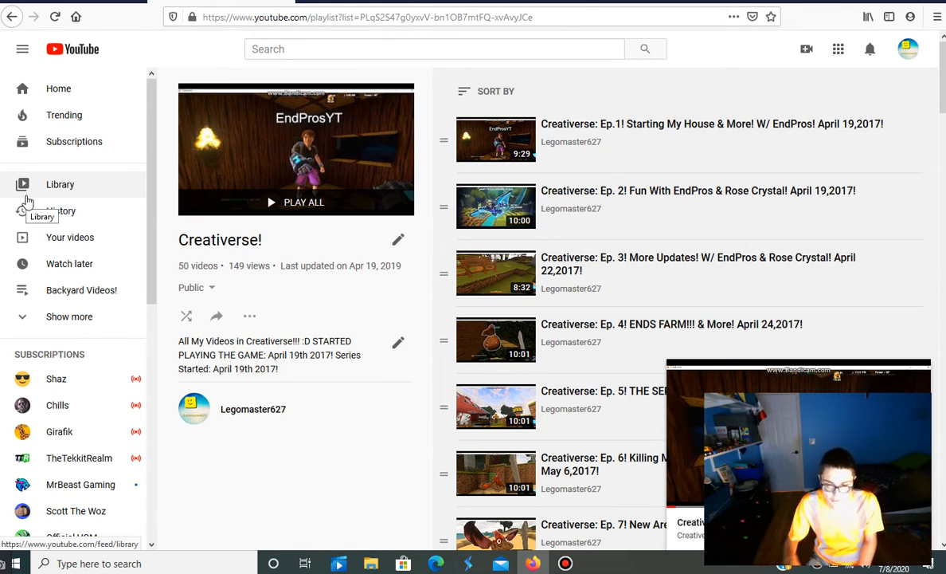
pyautogui.moveTo(633, 142)
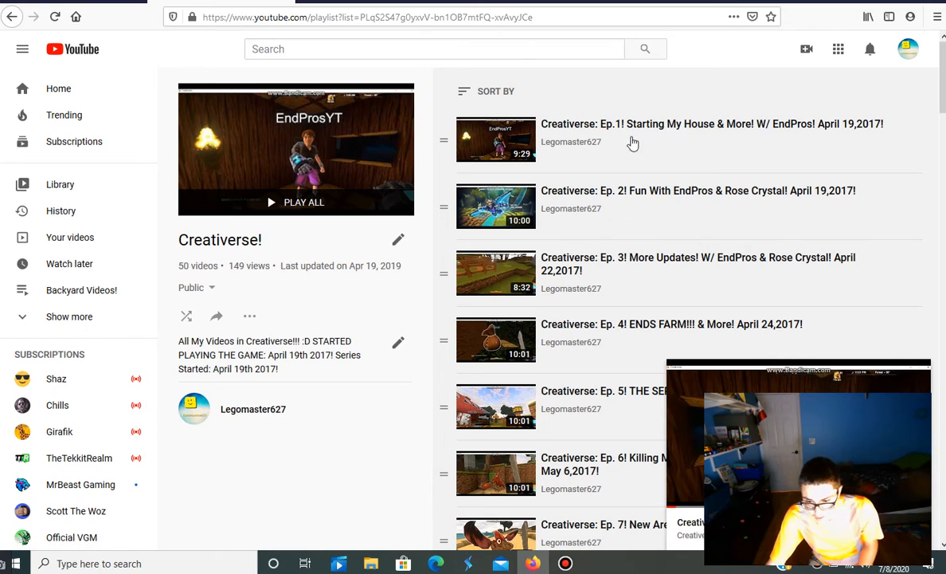
# Scroll down through the Creativerse! playlist's episodes.
pyautogui.scroll(-3)
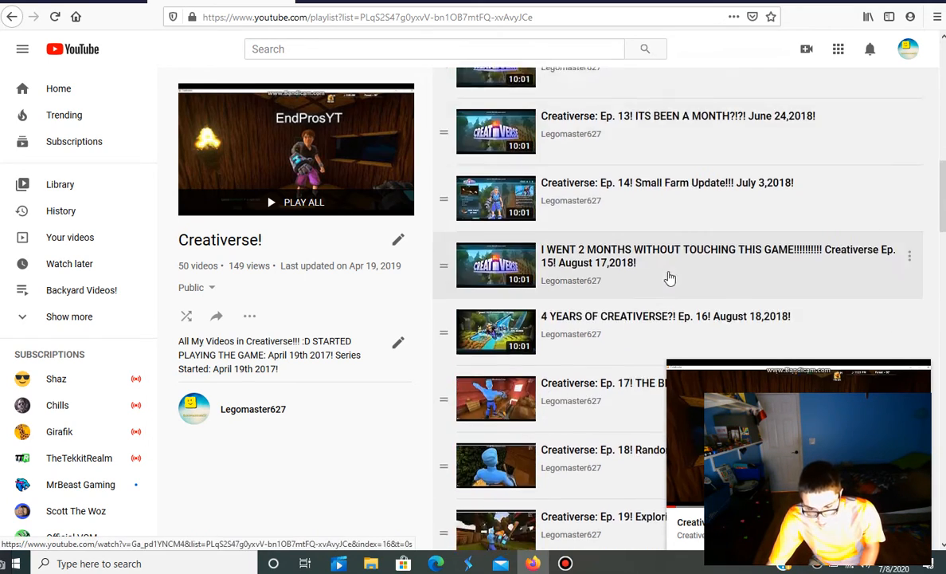
pyautogui.scroll(-3)
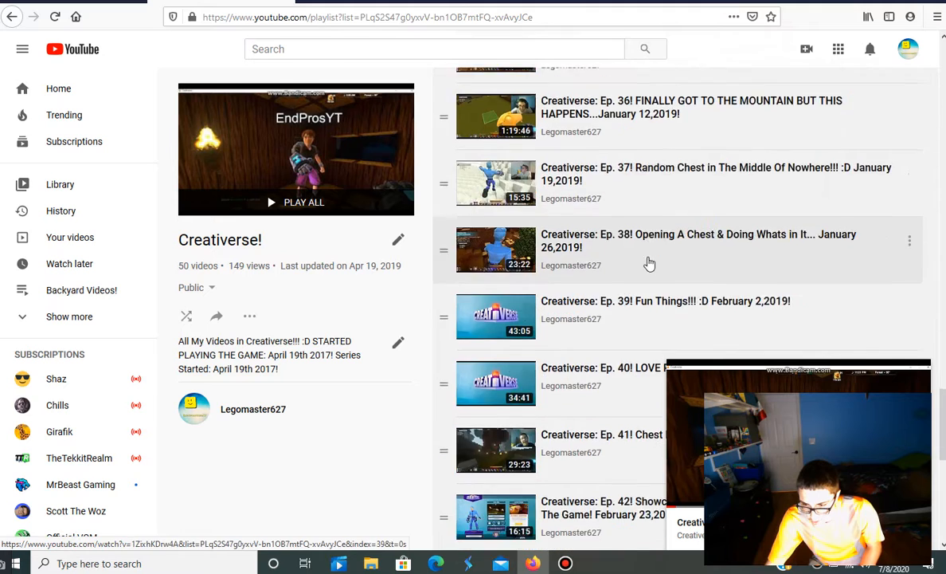
pyautogui.scroll(-3)
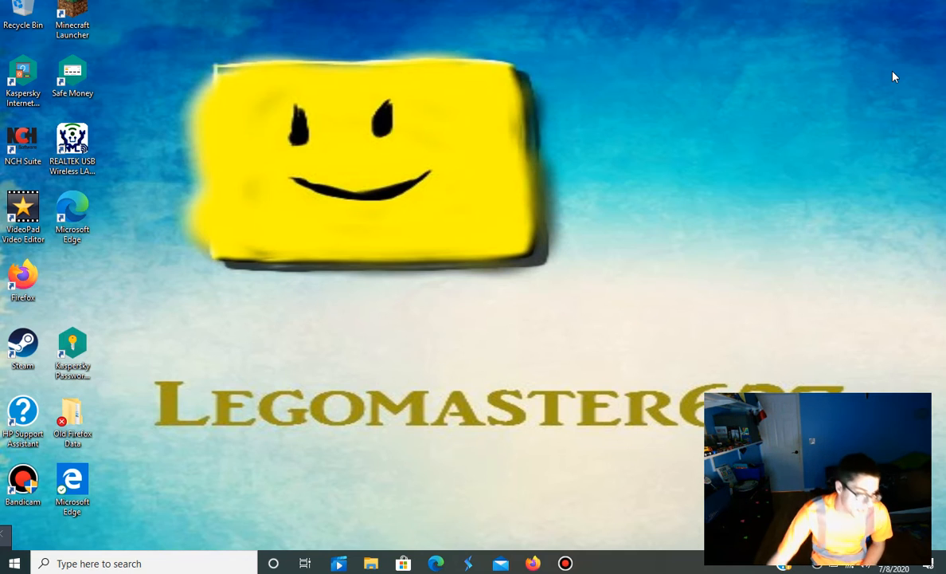
pyautogui.moveTo(187, 105)
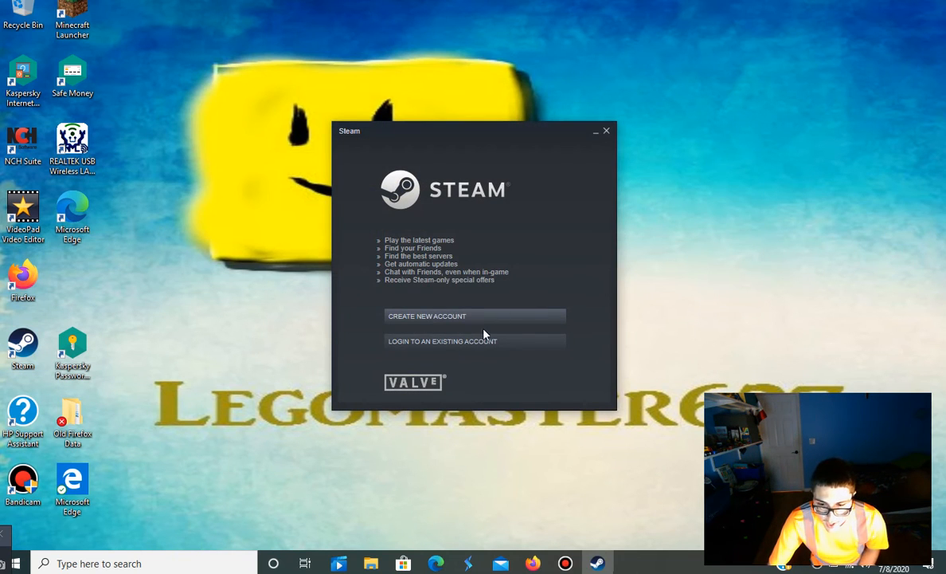
pyautogui.click(442, 341)
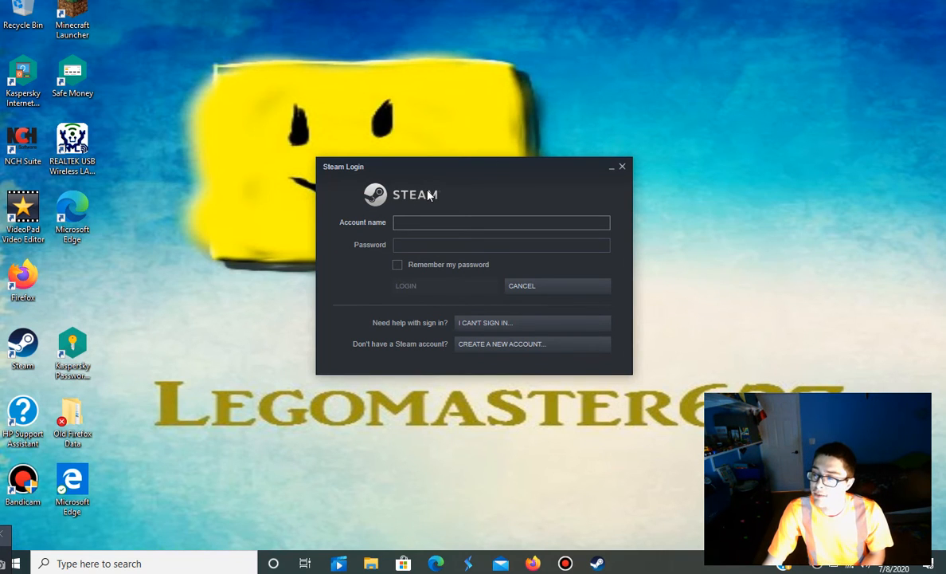
pyautogui.click(501, 223)
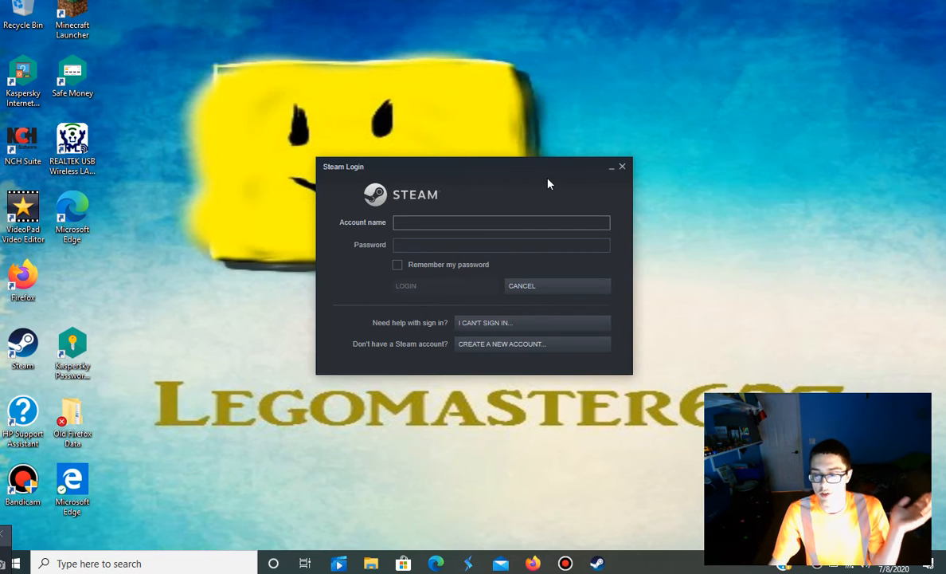
pyautogui.click(501, 223)
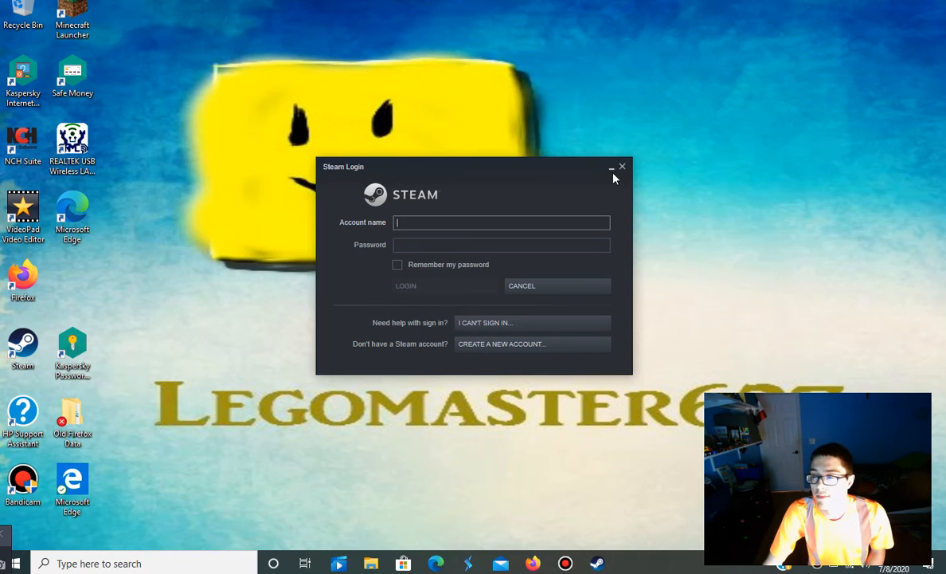
pyautogui.moveTo(624, 168)
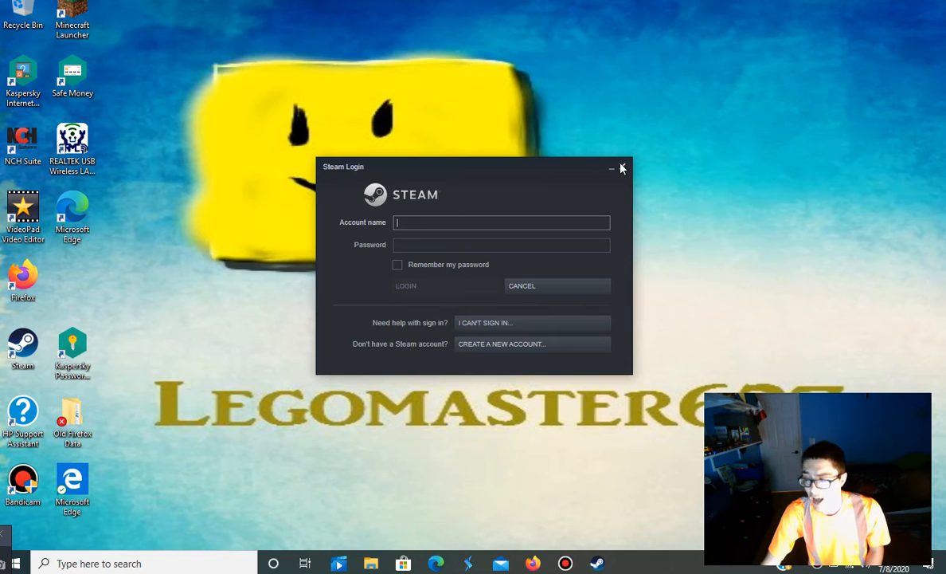
pyautogui.click(623, 168)
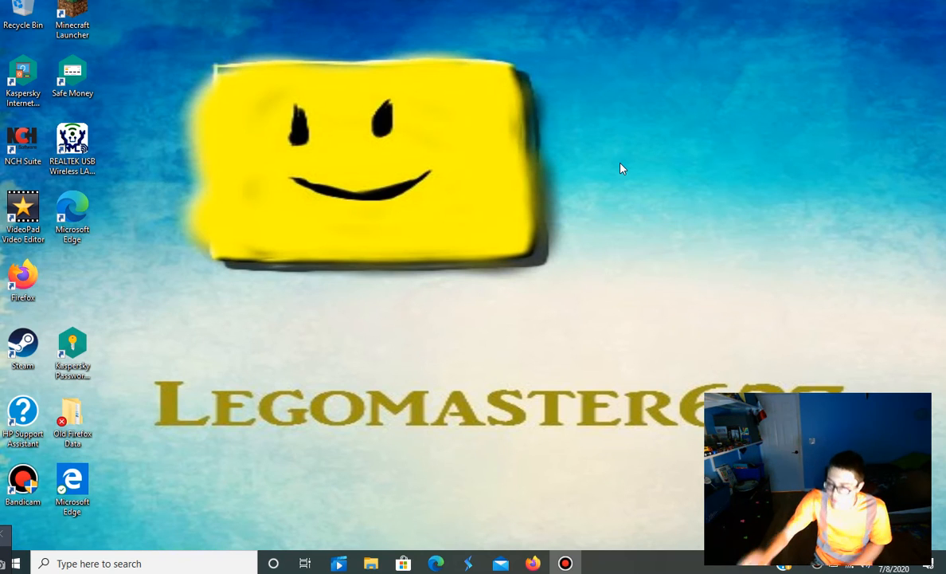
pyautogui.moveTo(737, 151)
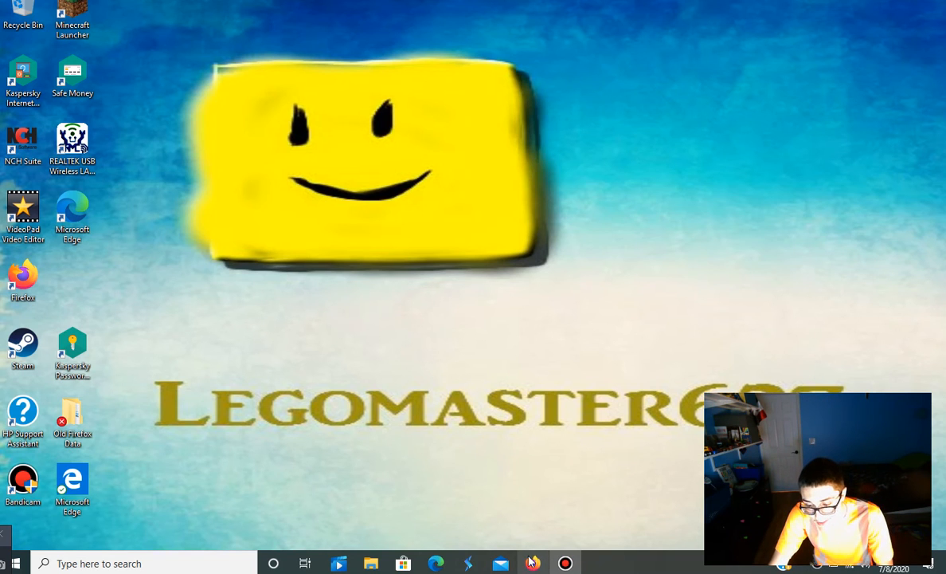
# Reopen the pinned Legomaster627 channel from the taskbar and switch to its Playlists tab.
pyautogui.rightClick(533, 563)
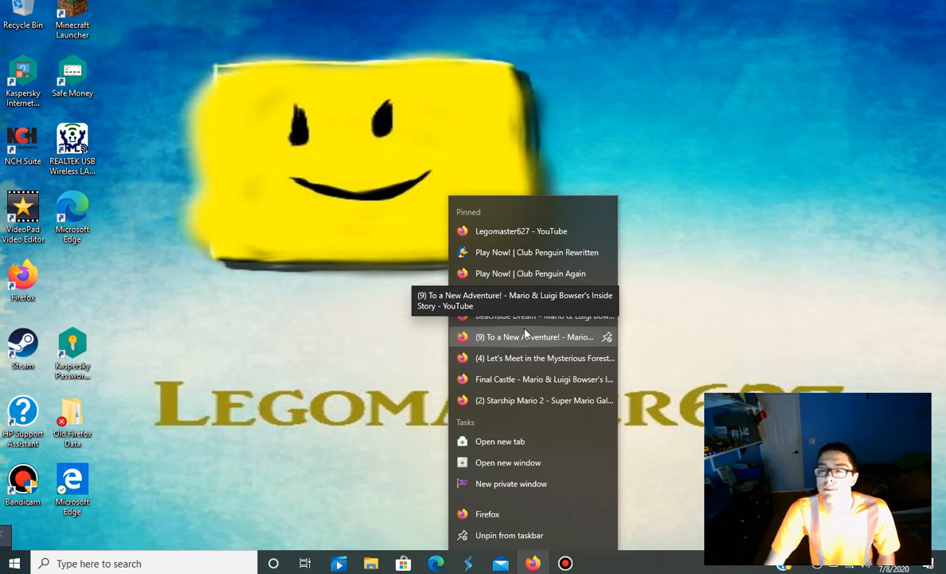
pyautogui.moveTo(553, 231)
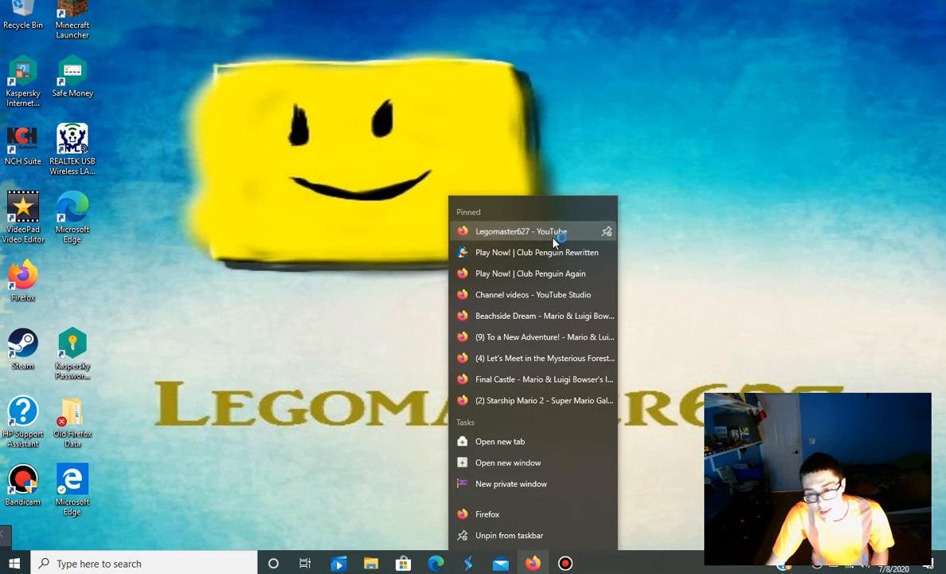
pyautogui.click(521, 231)
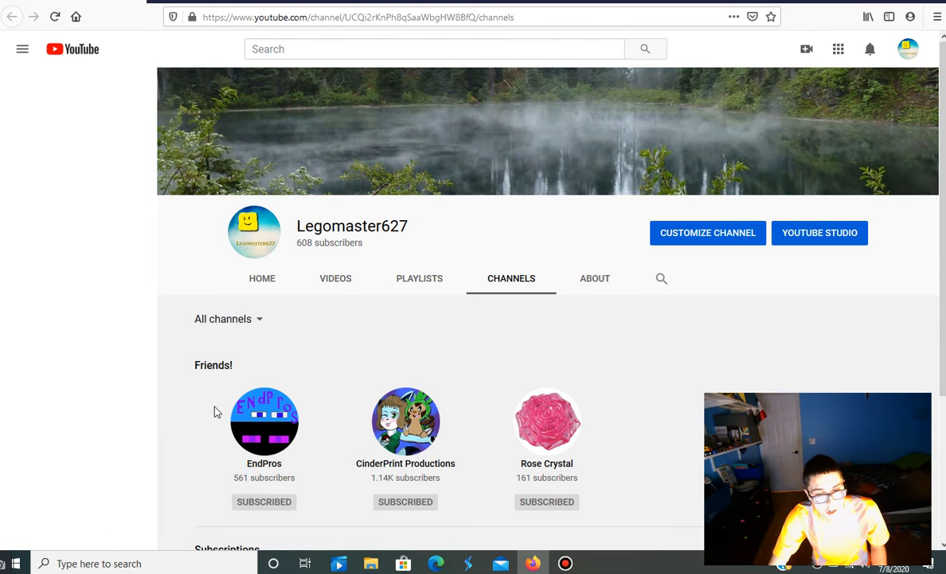
pyautogui.click(23, 49)
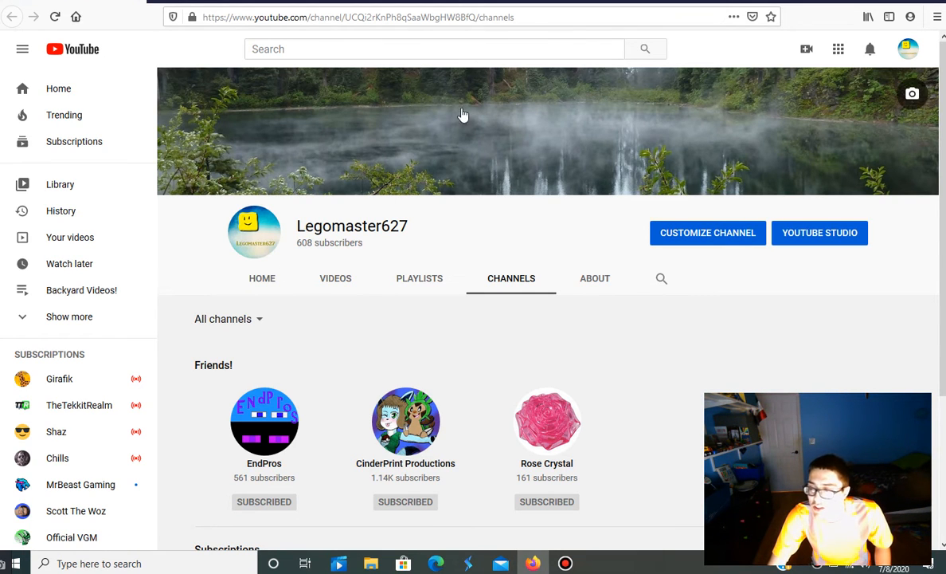
pyautogui.click(420, 278)
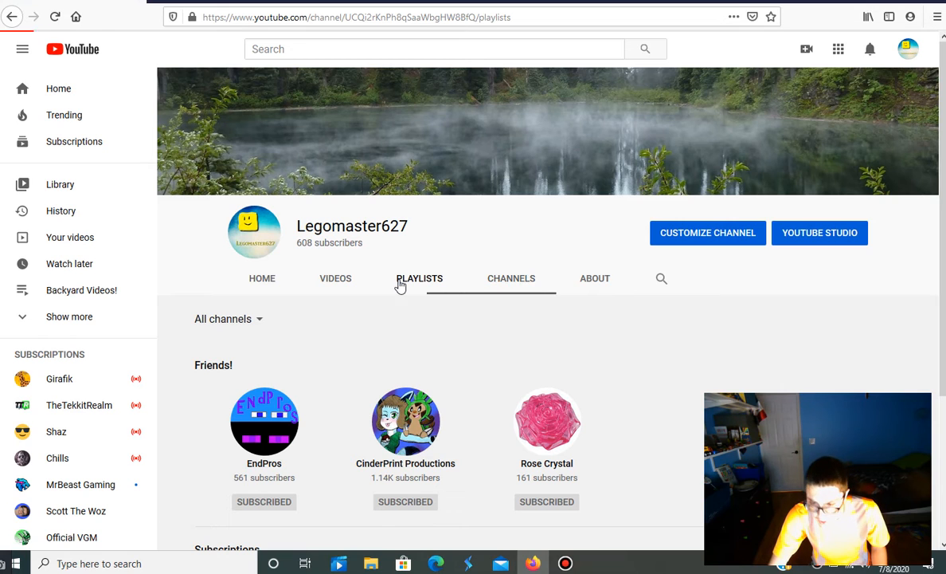
pyautogui.click(419, 278)
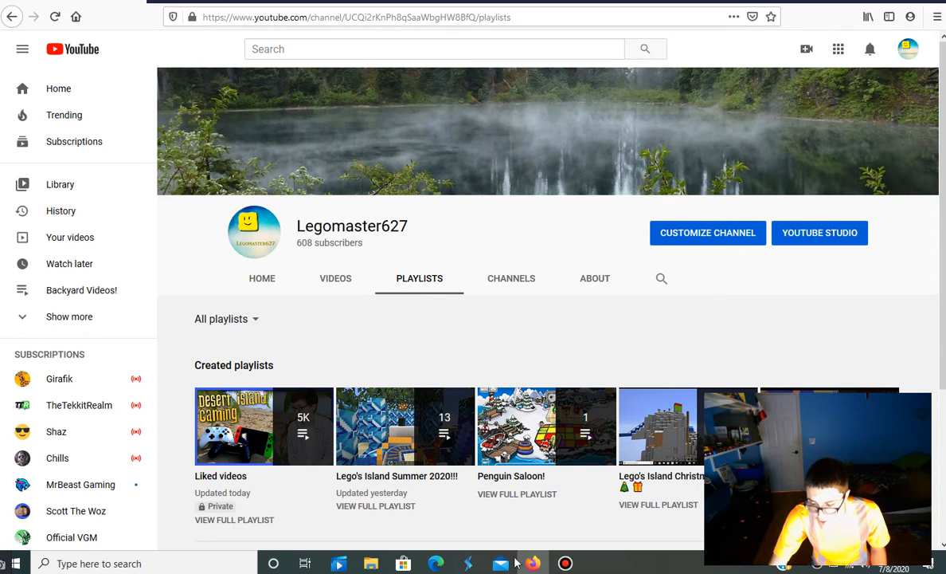
pyautogui.moveTo(405, 426)
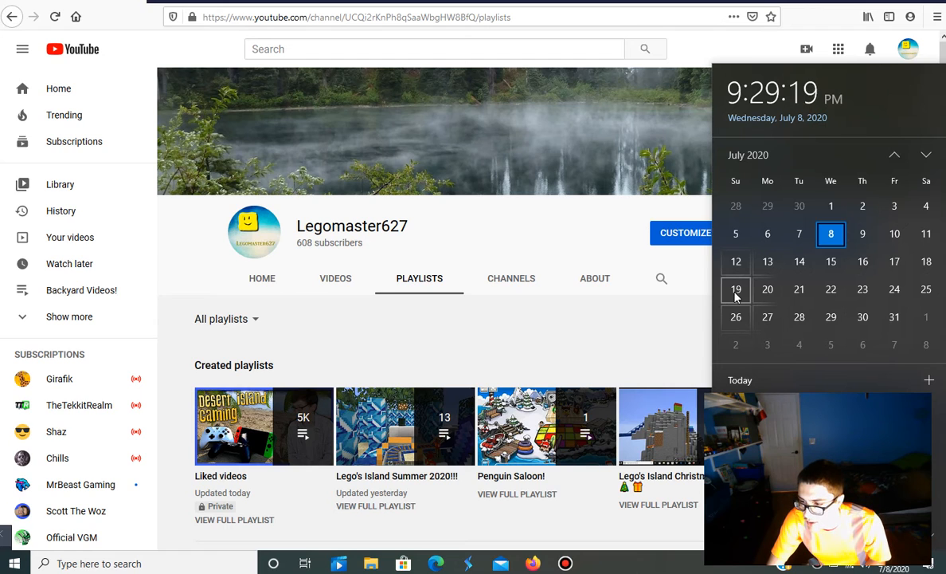
pyautogui.moveTo(768, 261)
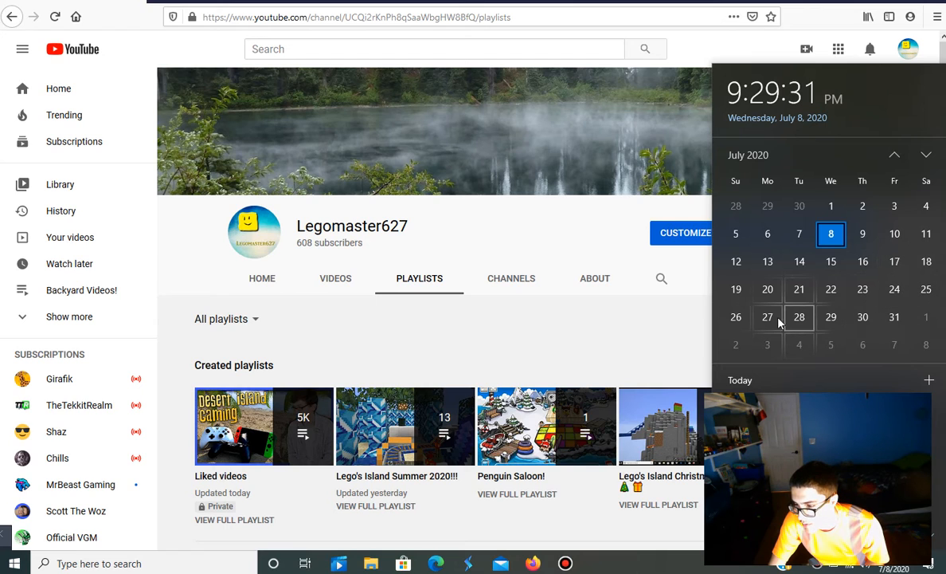
pyautogui.moveTo(736, 317)
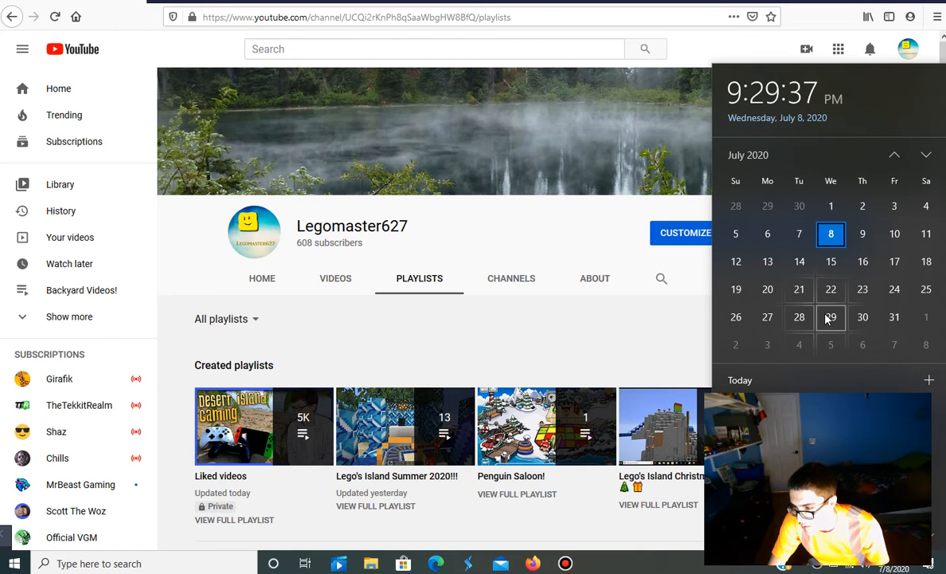
pyautogui.moveTo(863, 317)
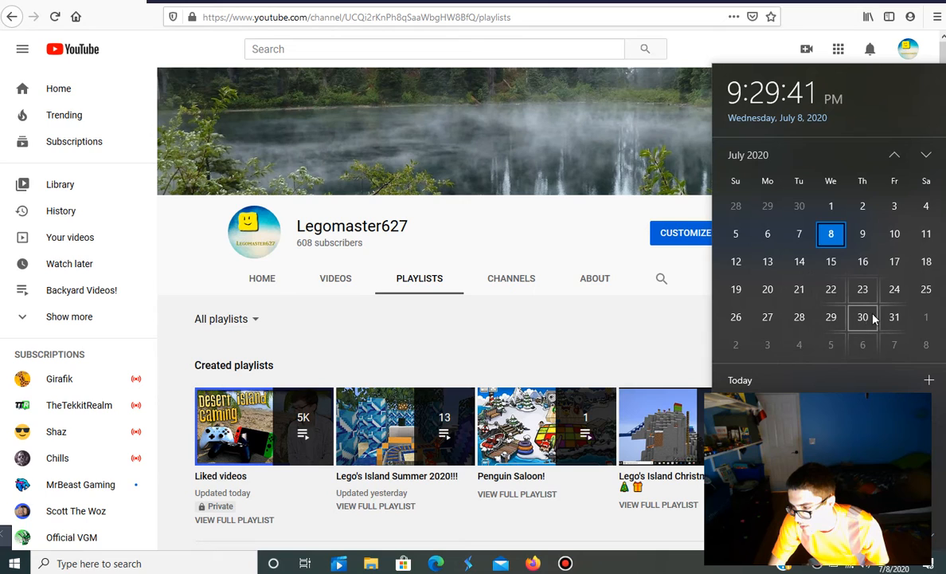
pyautogui.moveTo(927, 317)
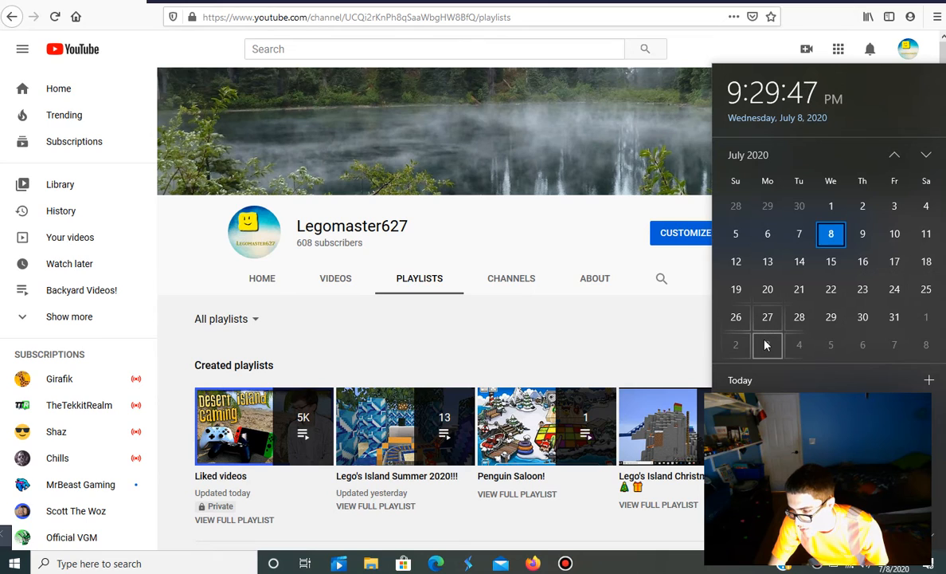
pyautogui.moveTo(799, 344)
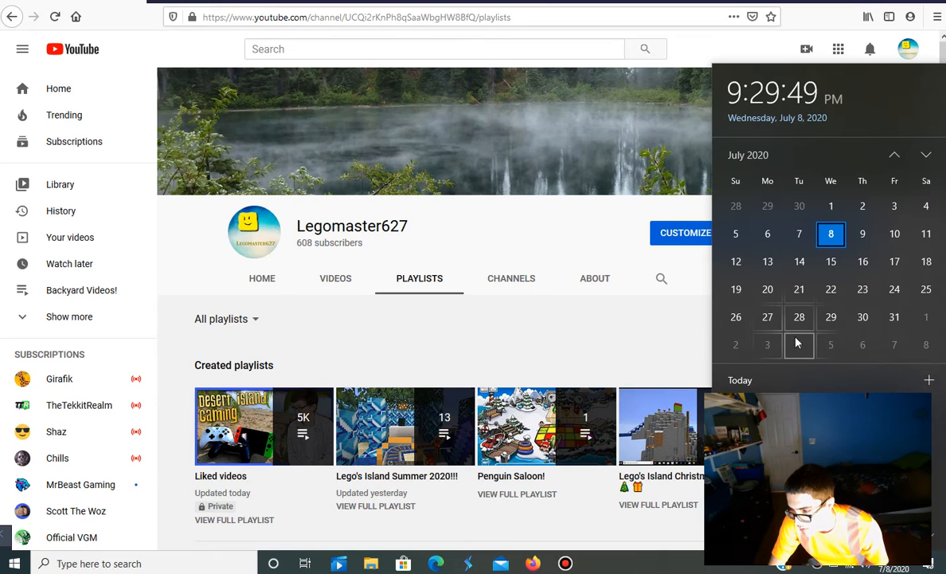
pyautogui.moveTo(831, 345)
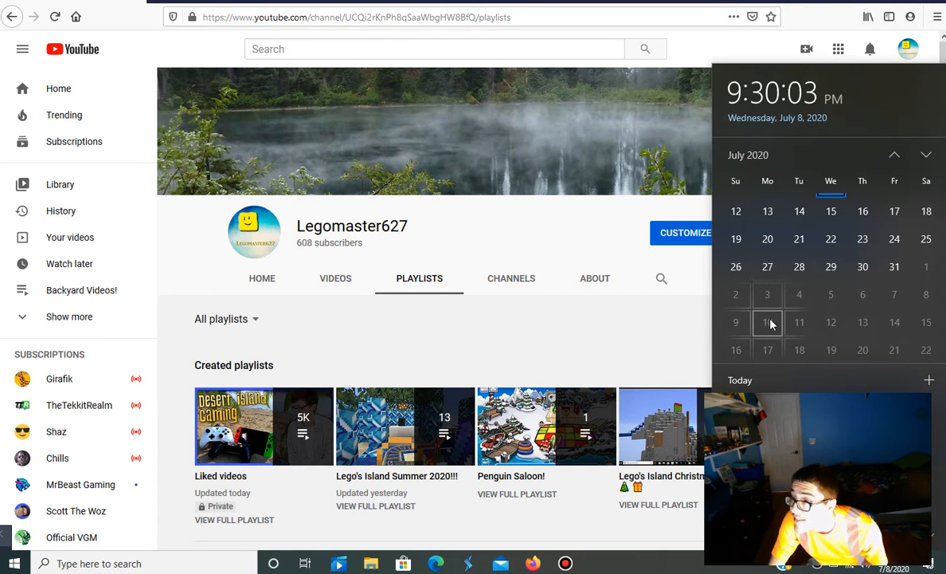
pyautogui.moveTo(799, 322)
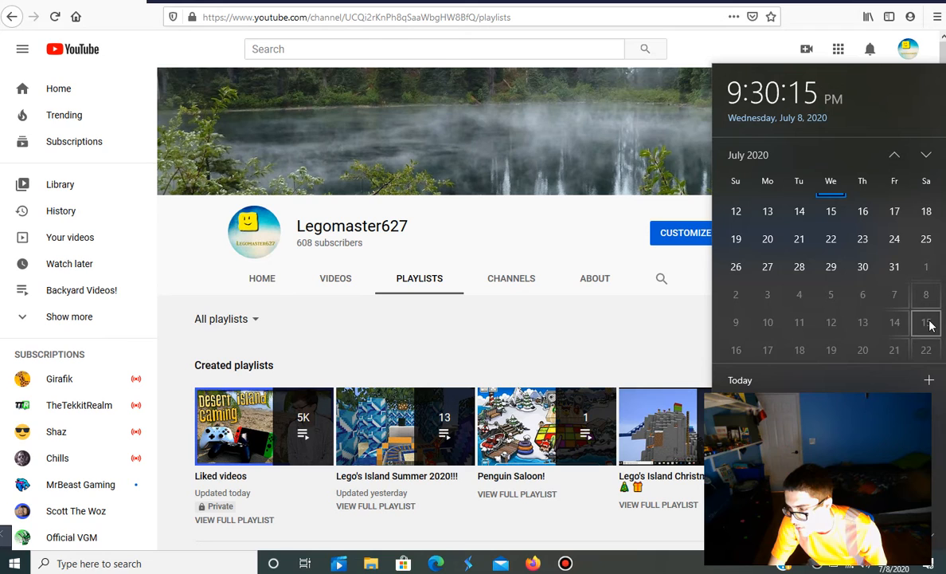
# Advance the taskbar calendar flyout from July to August 2020.
pyautogui.click(925, 155)
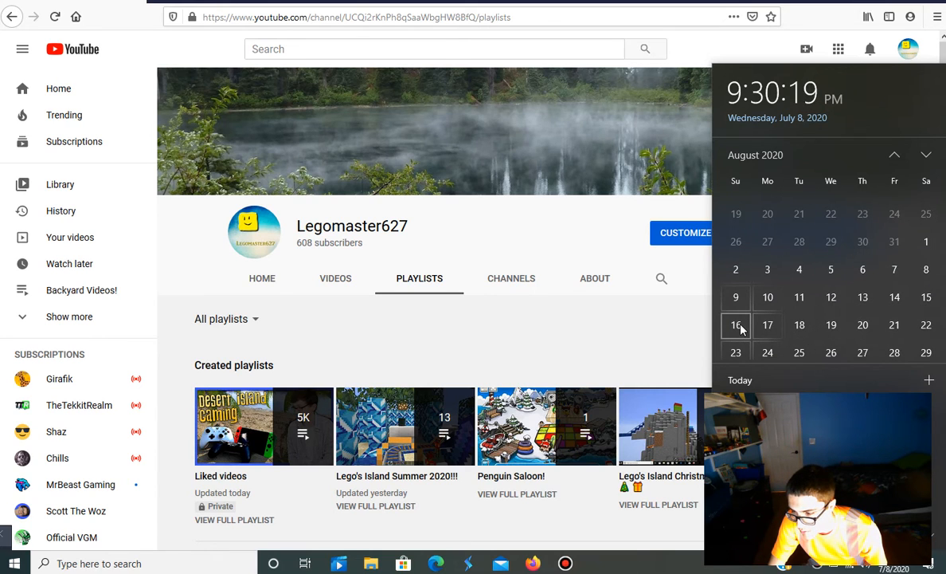
pyautogui.moveTo(767, 324)
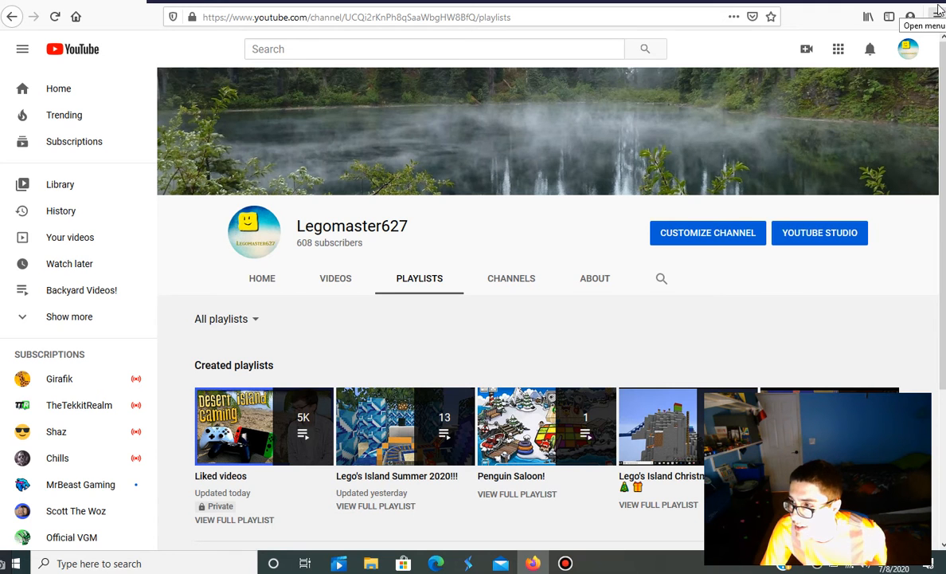
# Minimize Firefox and open its taskbar jump list of pinned pages.
pyautogui.click(912, 17)
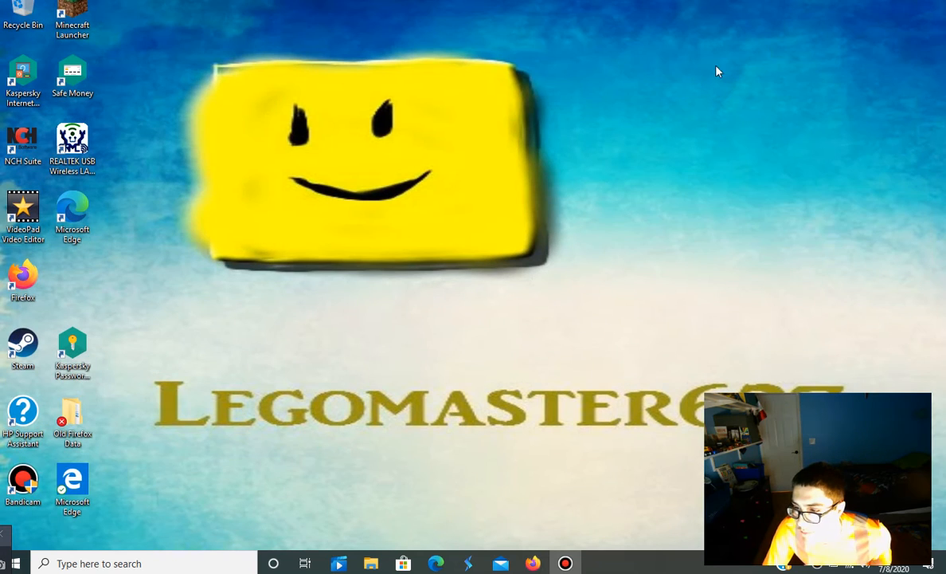
pyautogui.moveTo(629, 96)
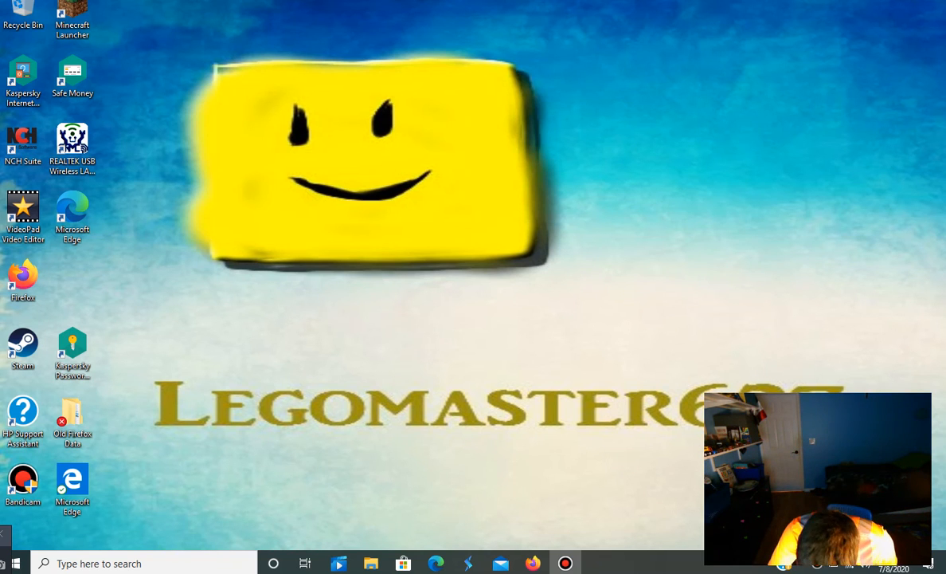
pyautogui.rightClick(533, 564)
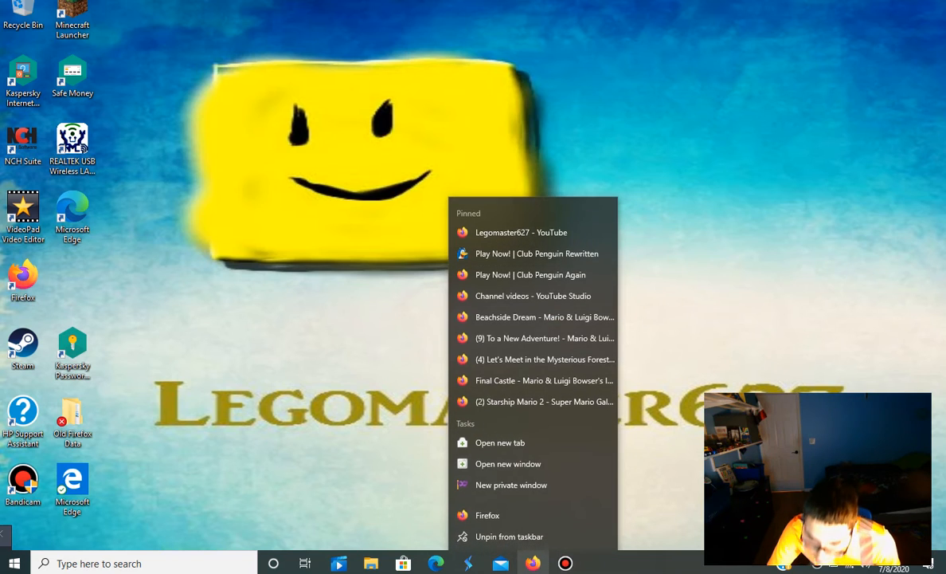
pyautogui.moveTo(533, 251)
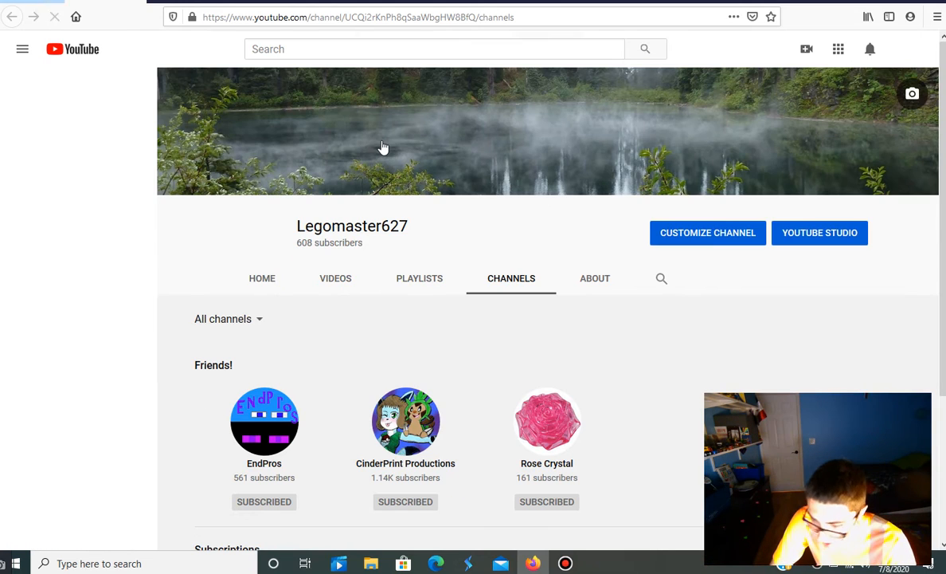
# Go from Legomaster627's Videos tab to Playlists and scroll down to the Creativerse! playlist.
pyautogui.click(335, 278)
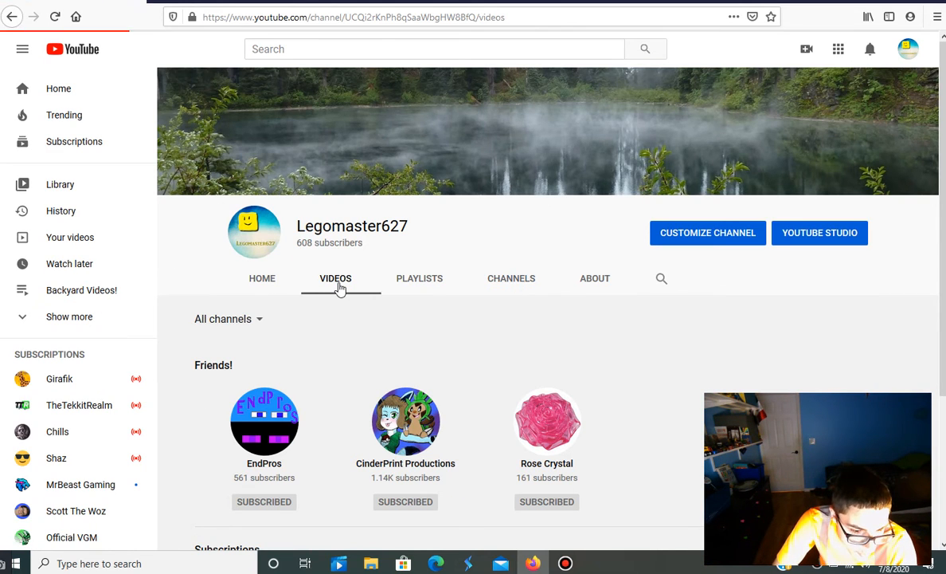
pyautogui.click(335, 278)
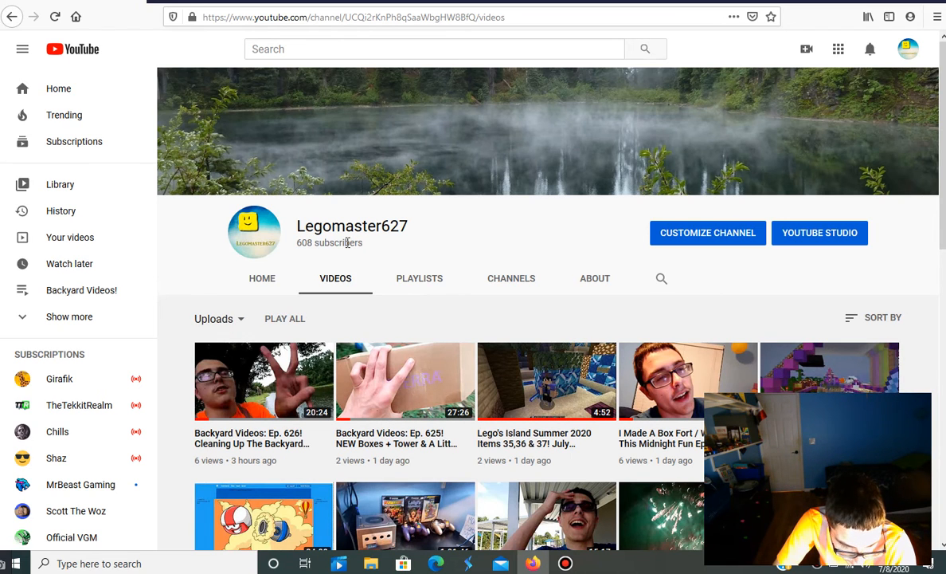
pyautogui.click(420, 278)
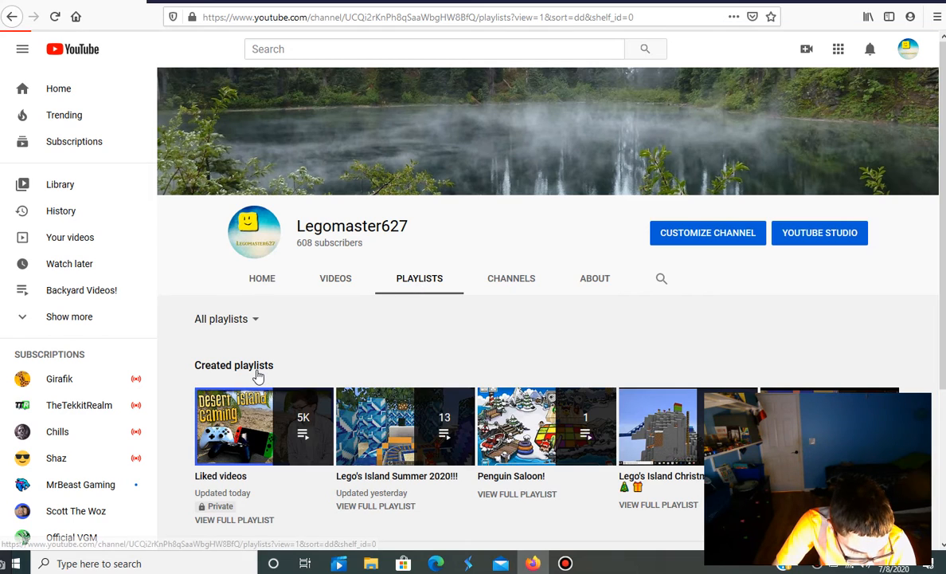
pyautogui.scroll(-3)
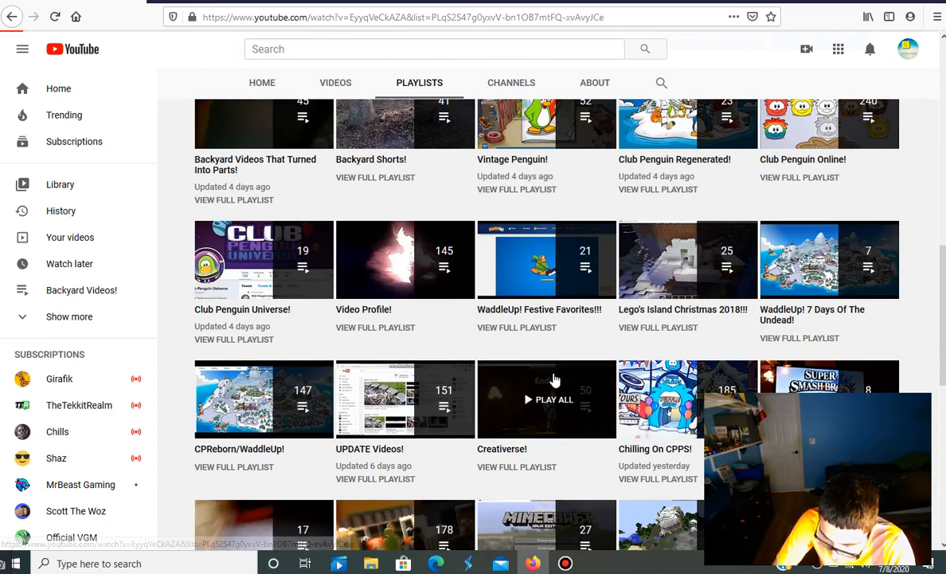
# Play all of the Creativerse! playlist and jump to Ep. 20 'On Top Of All Trees'.
pyautogui.click(546, 399)
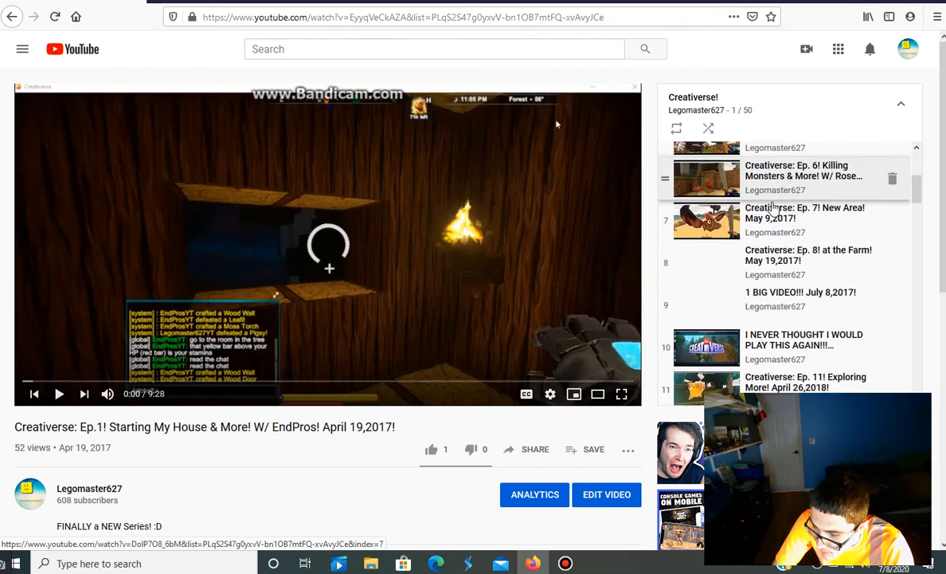
pyautogui.scroll(-3)
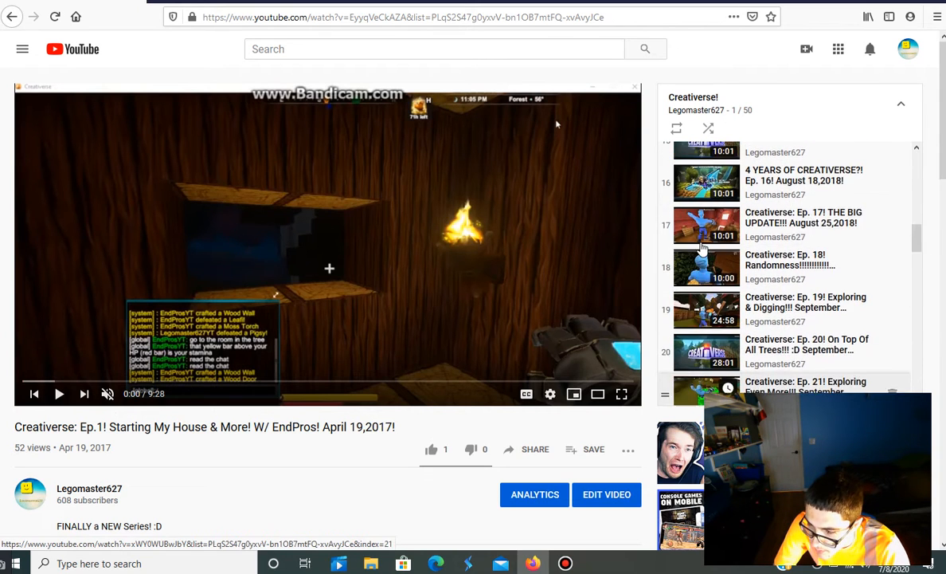
pyautogui.scroll(-3)
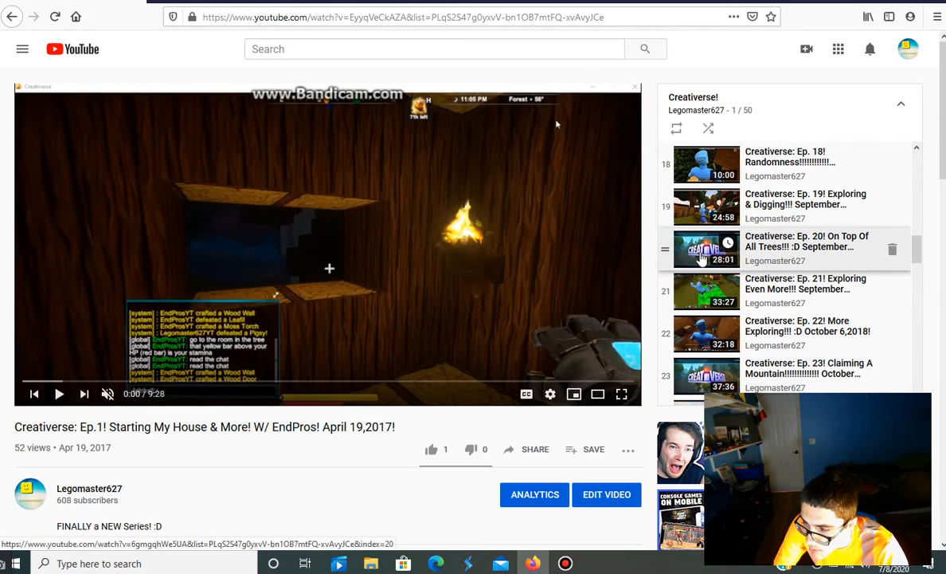
pyautogui.click(707, 249)
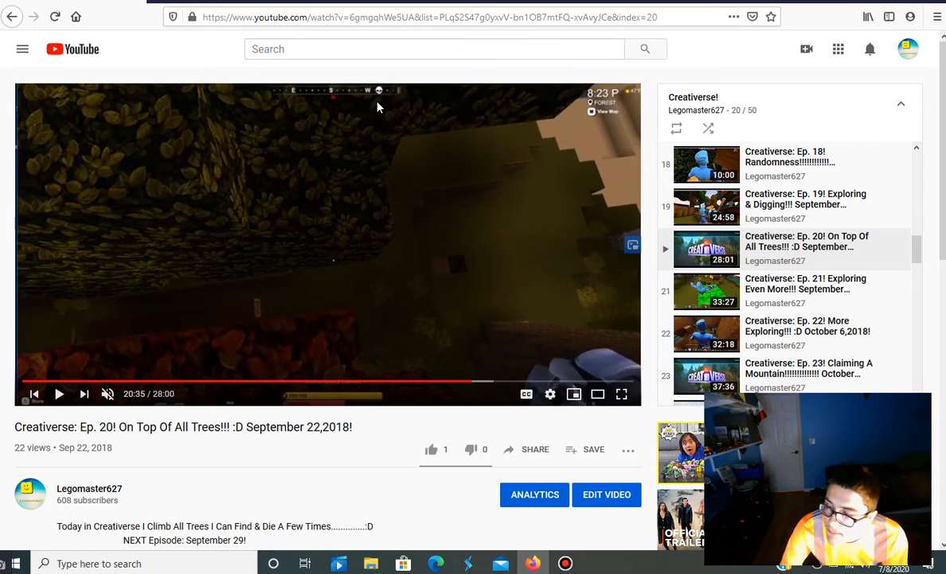
# Resume Creativerse Ep. 20 and keep watching through the teleport scene.
pyautogui.click(59, 394)
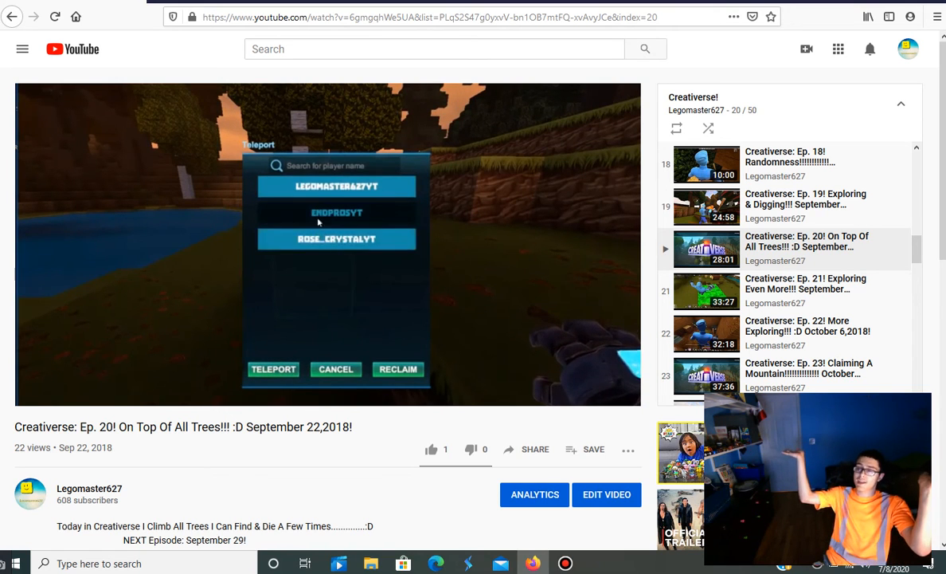
pyautogui.click(273, 368)
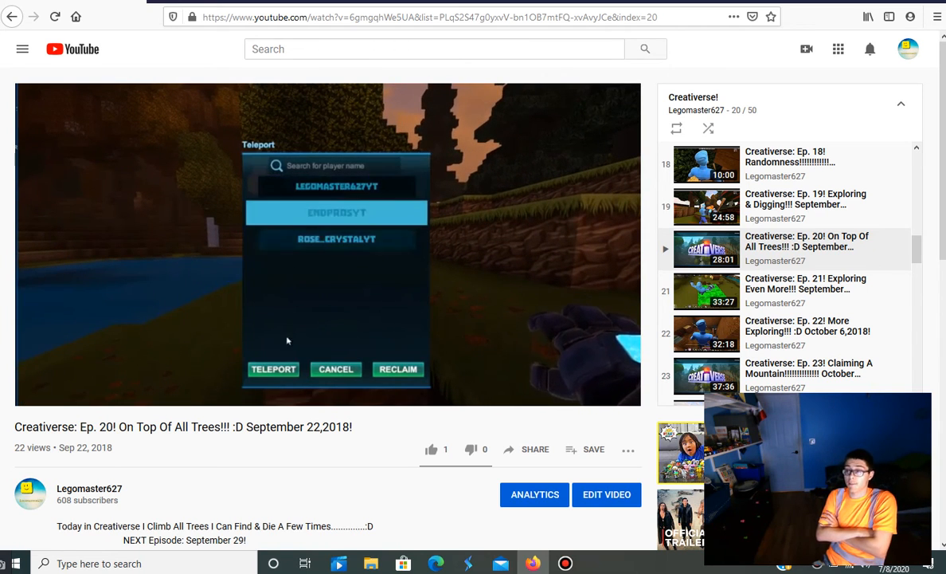
pyautogui.click(273, 369)
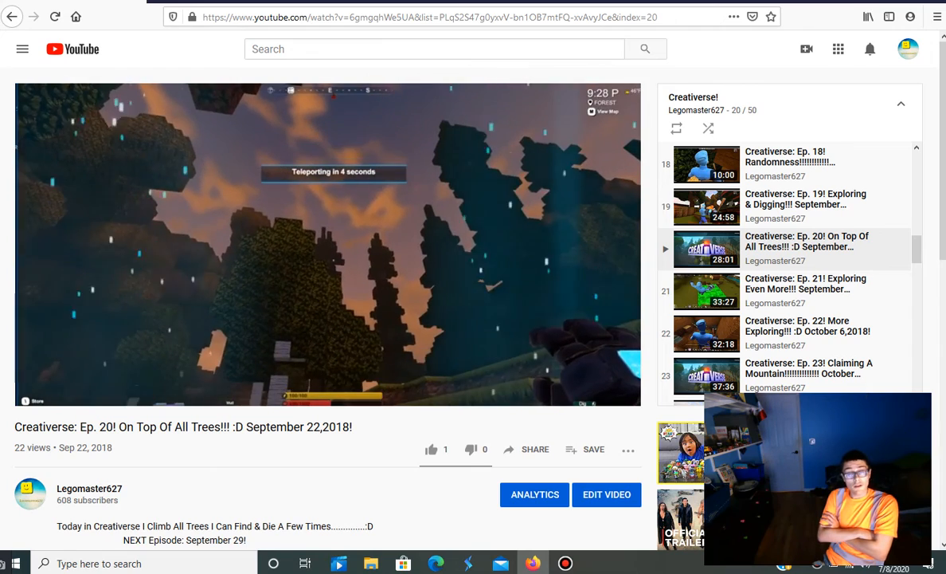